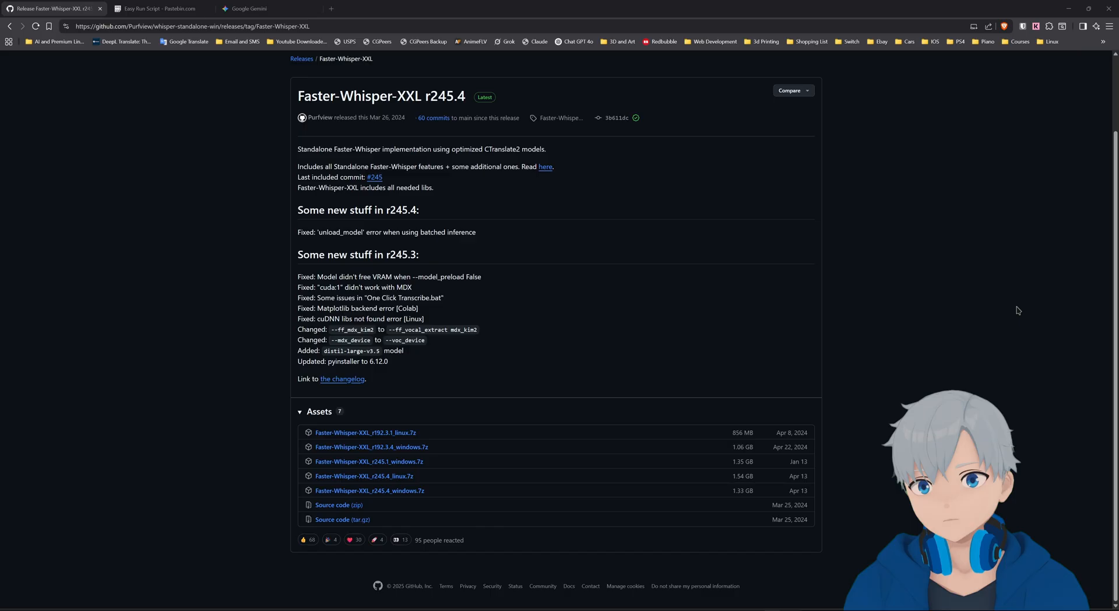
pyautogui.moveTo(269, 493)
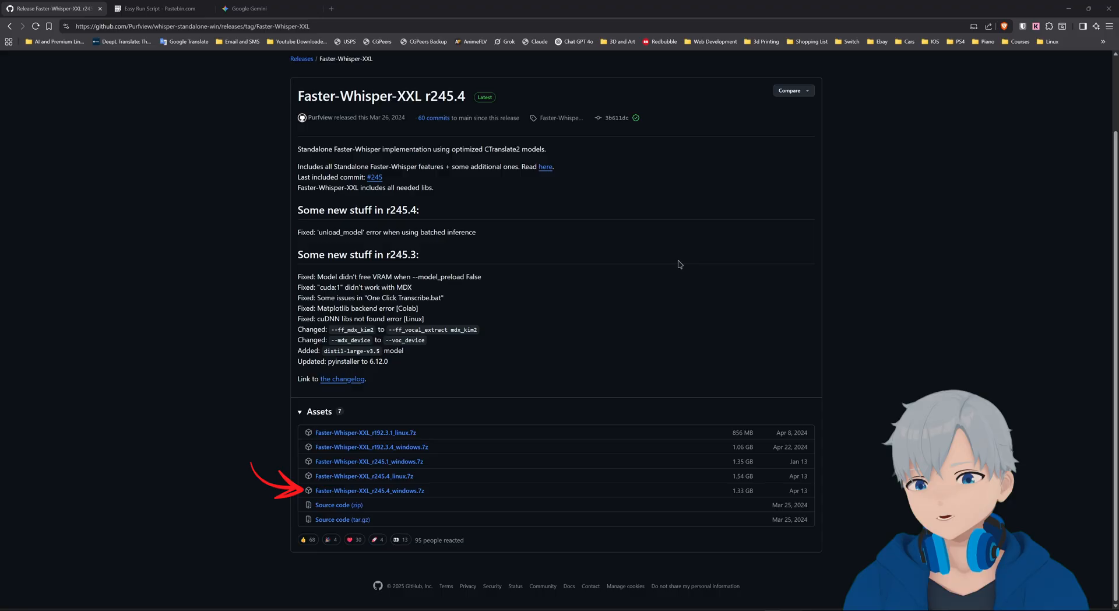
pyautogui.moveTo(953, 211)
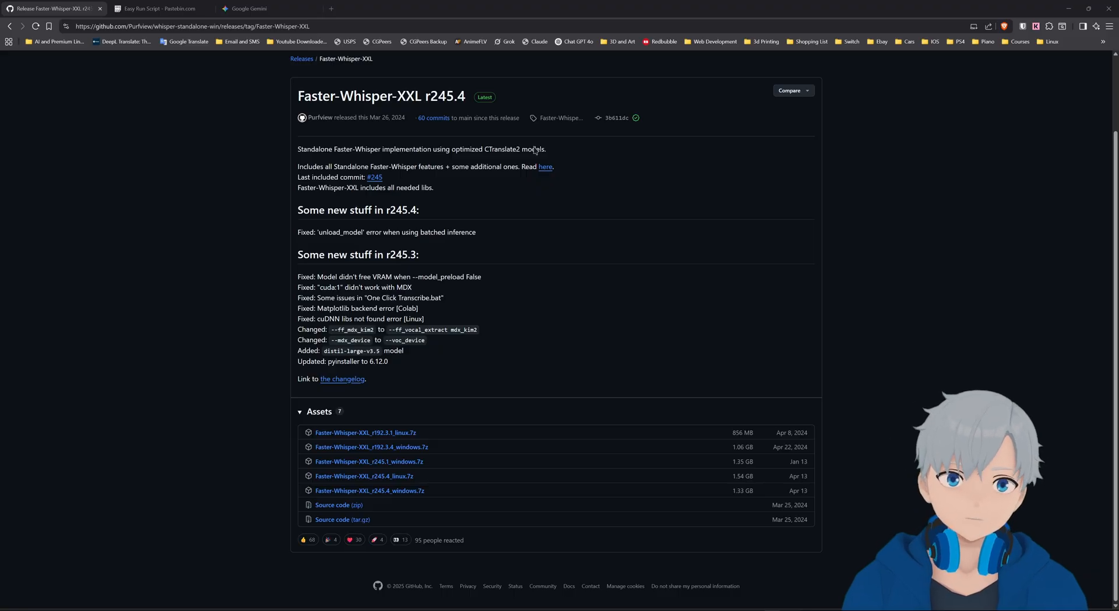
# - Download the Easy Run Script paste to the desktop with a .bat extension
pyautogui.click(157, 9)
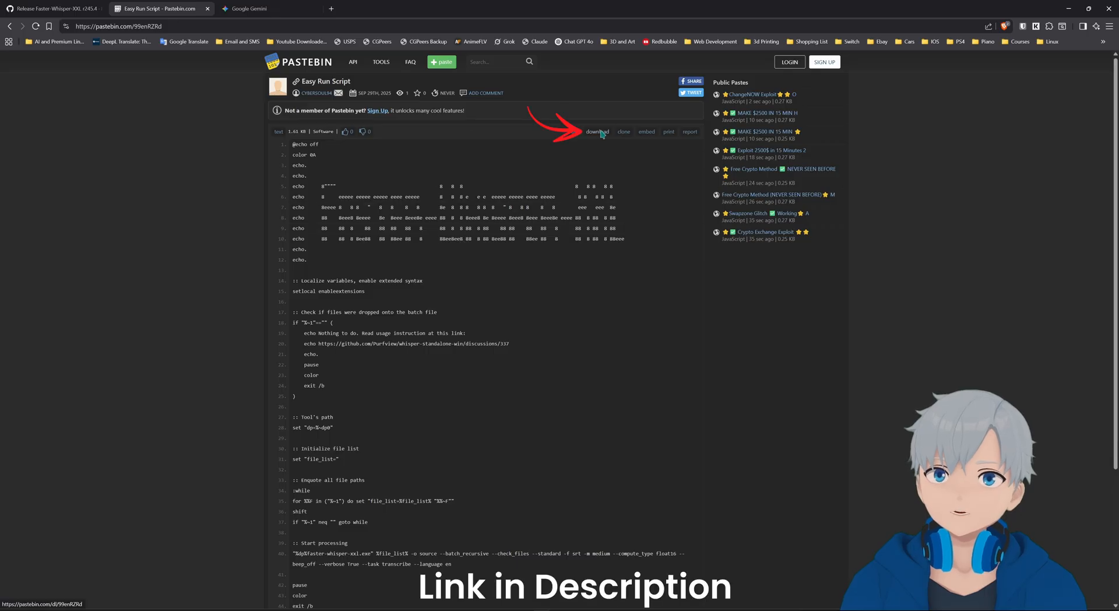
pyautogui.click(597, 132)
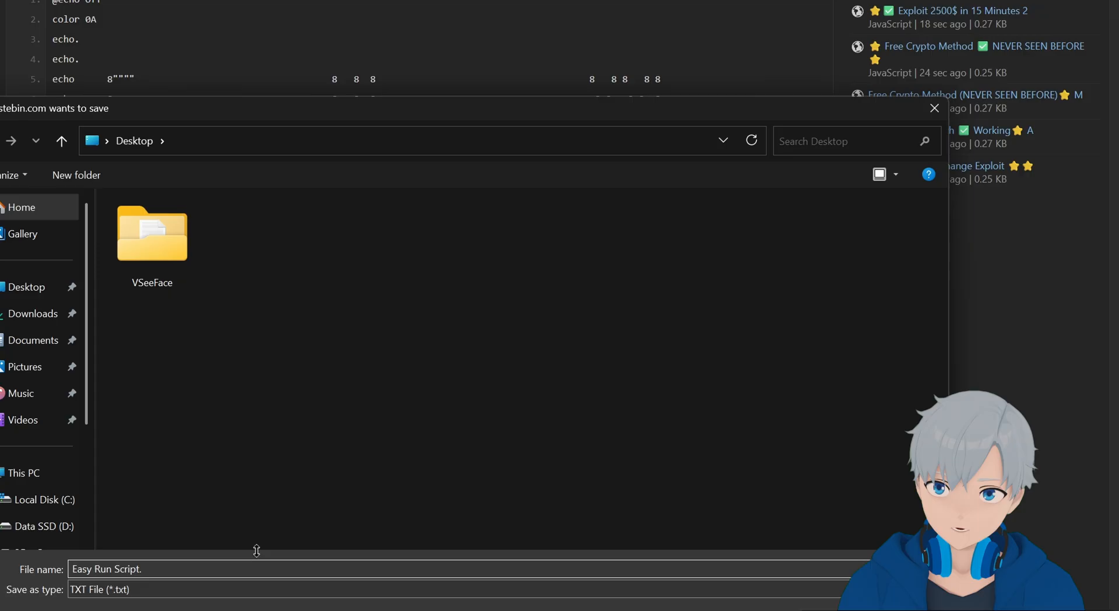
pyautogui.write('b')
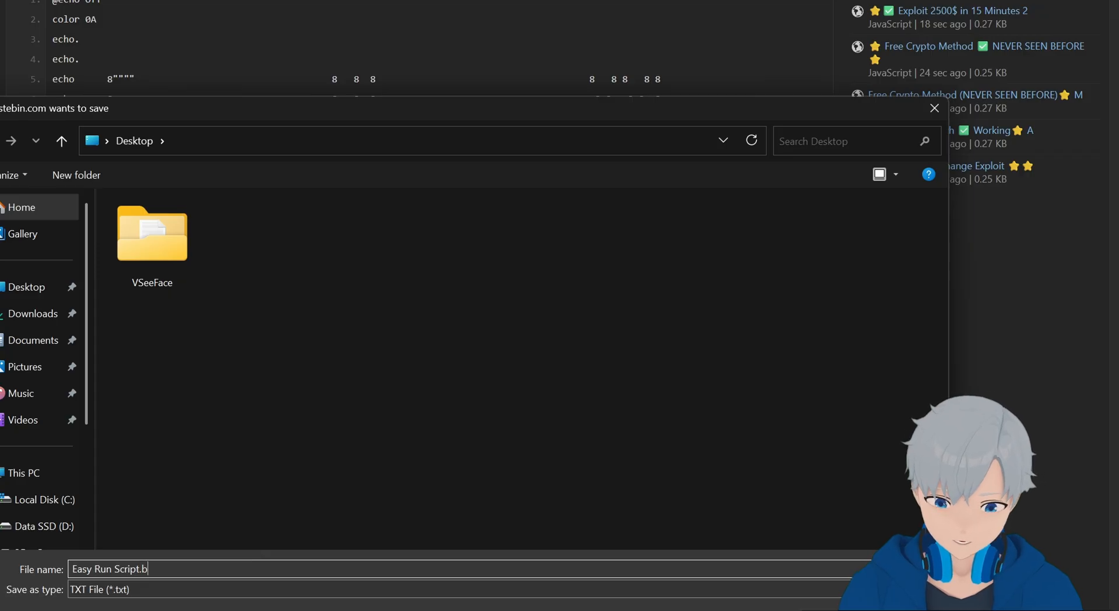
pyautogui.write('at')
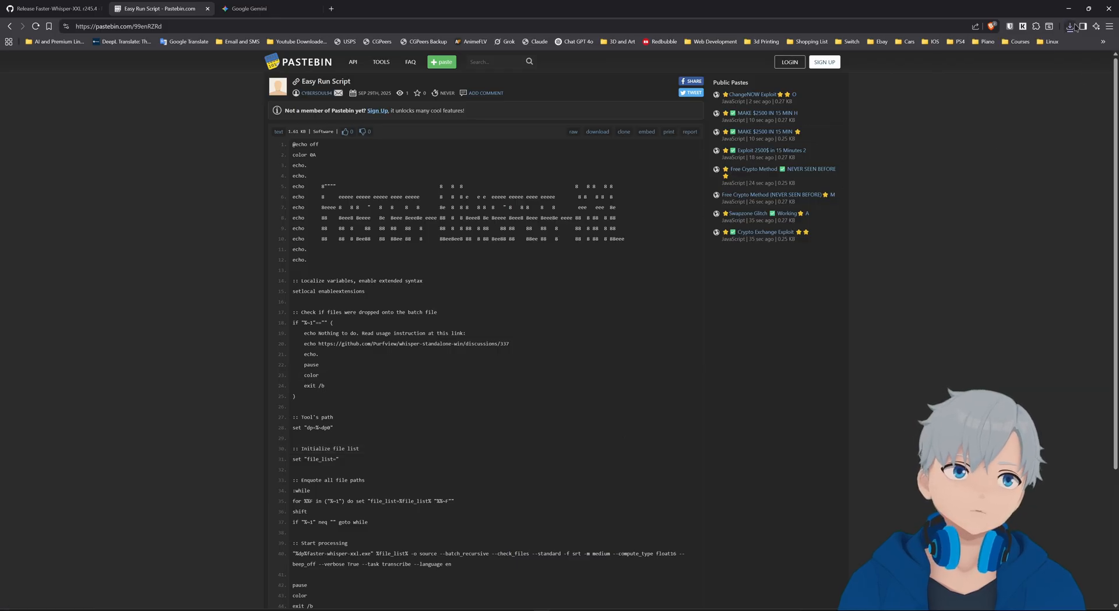
pyautogui.click(1071, 27)
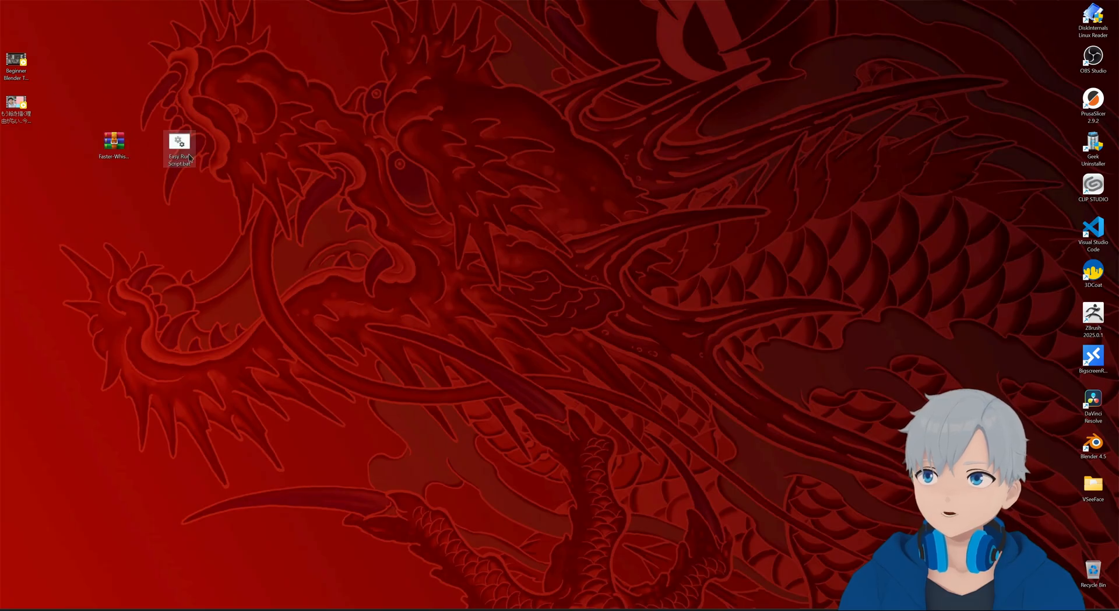
pyautogui.moveTo(115, 139)
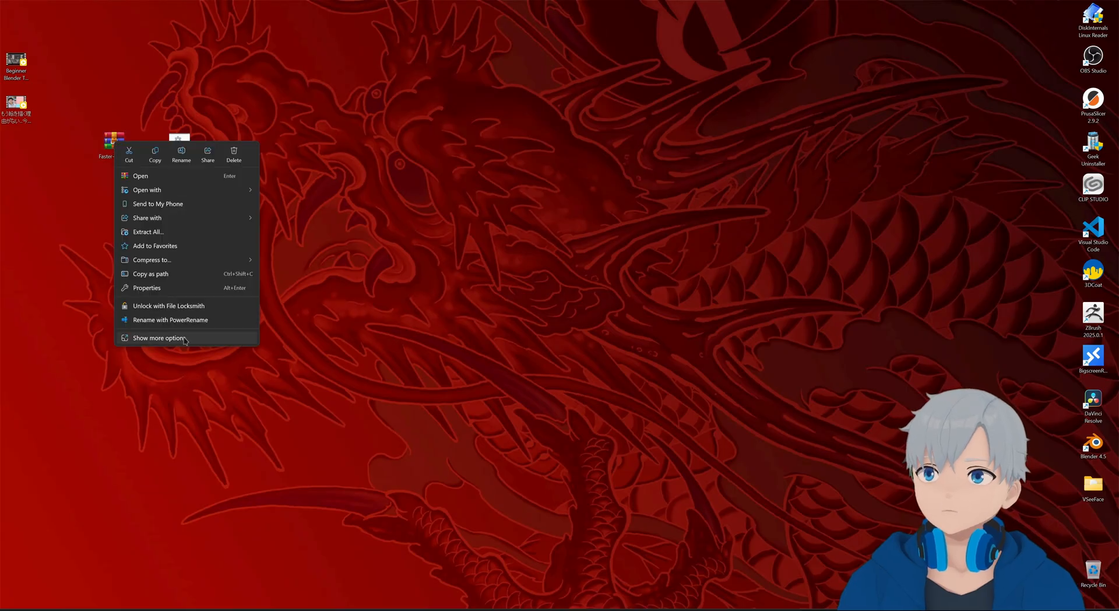
# - Extract the Faster-Whisper archive here, move the new Faster-Whisper-XXL folder and open it
pyautogui.click(159, 338)
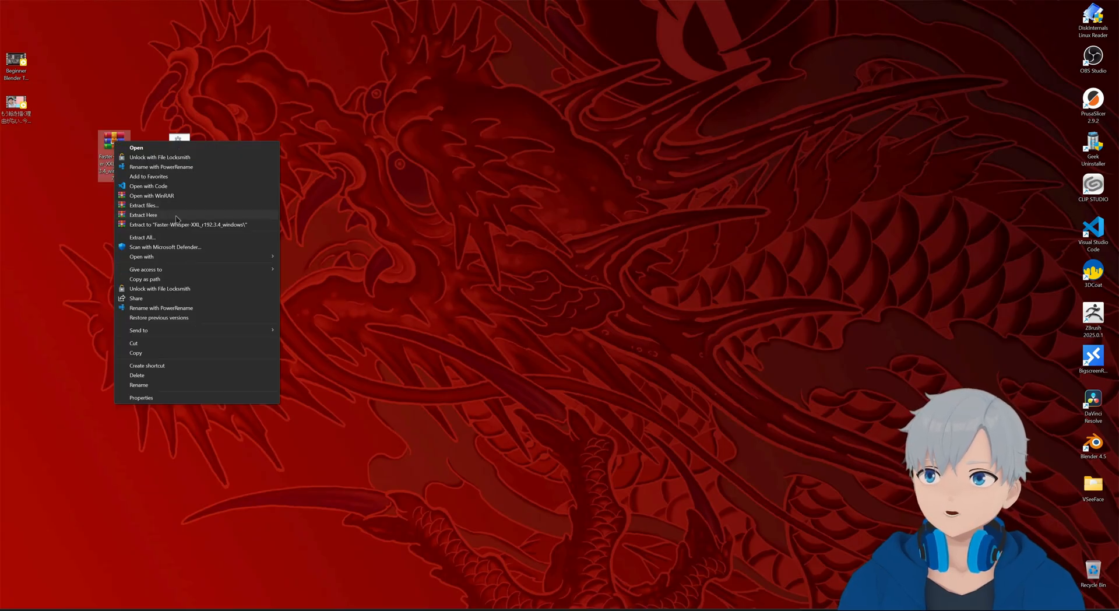
pyautogui.click(142, 214)
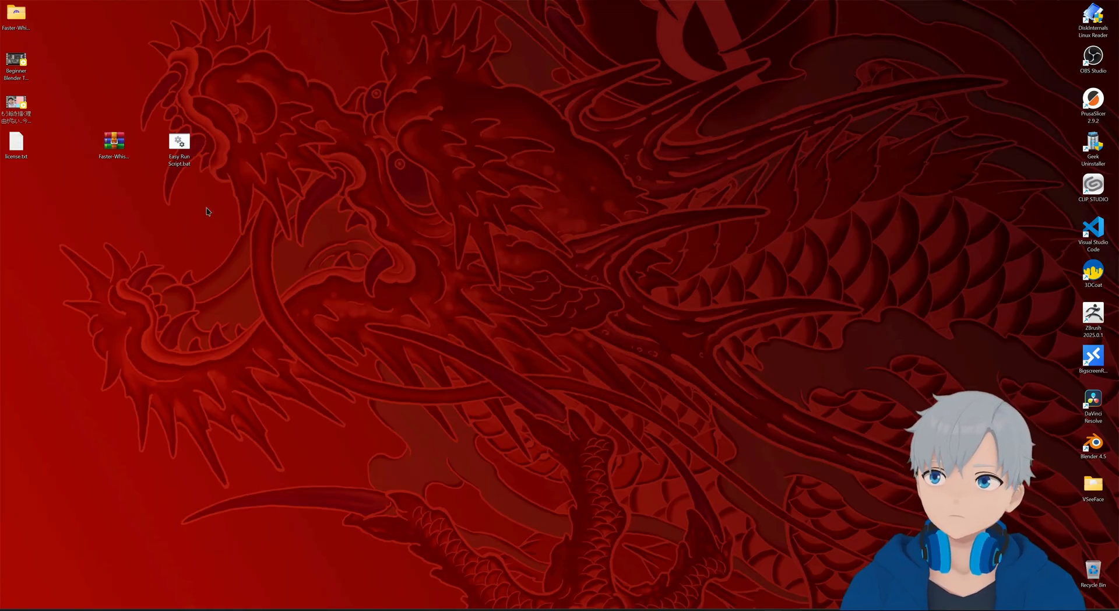
pyautogui.moveTo(16, 14); pyautogui.dragTo(243, 218)
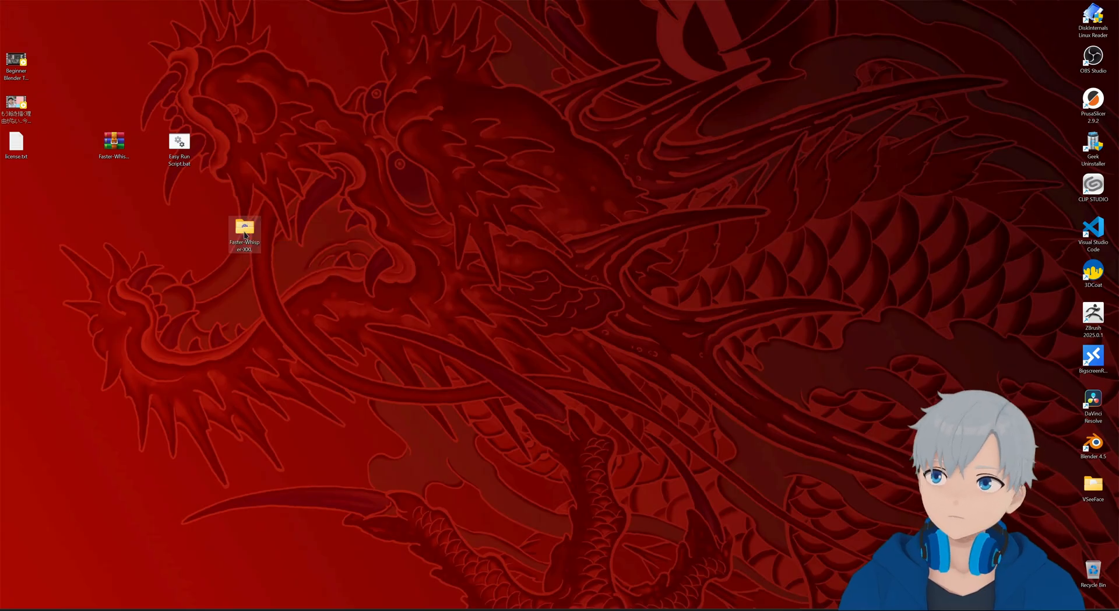
pyautogui.doubleClick(245, 234)
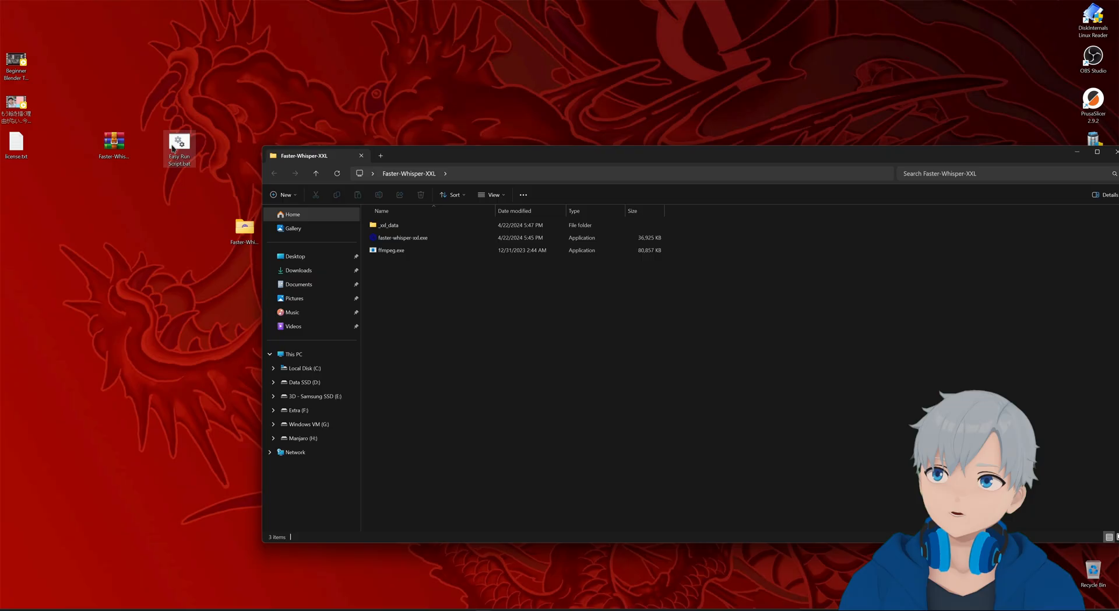
# - Move Easy Run Script.bat into the Faster-Whisper-XXL folder and edit it in Notepad
pyautogui.moveTo(180, 145); pyautogui.dragTo(404, 285)
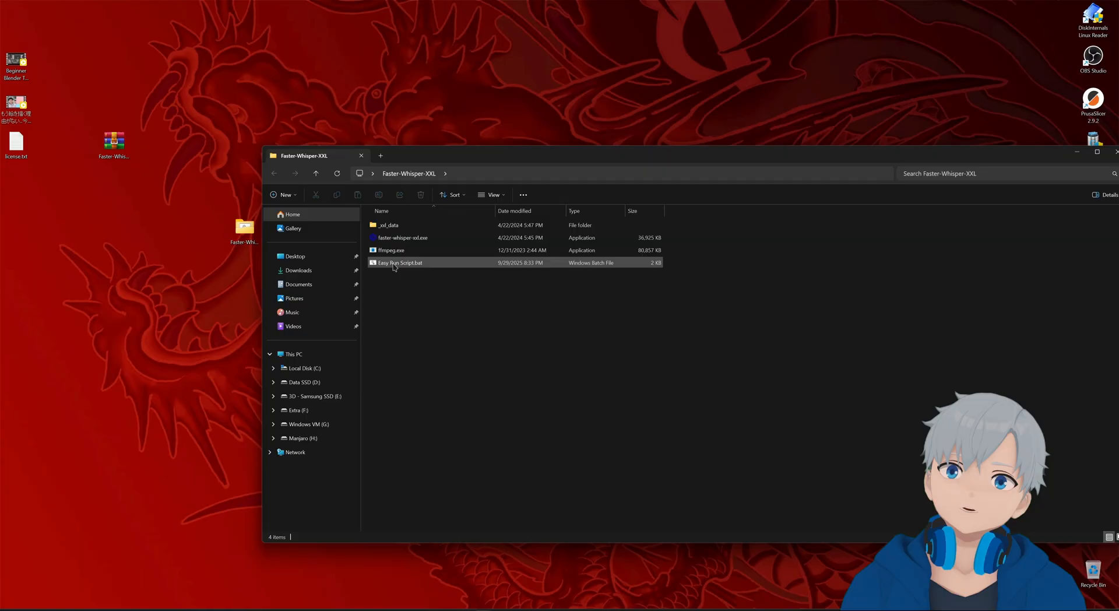
pyautogui.click(400, 262)
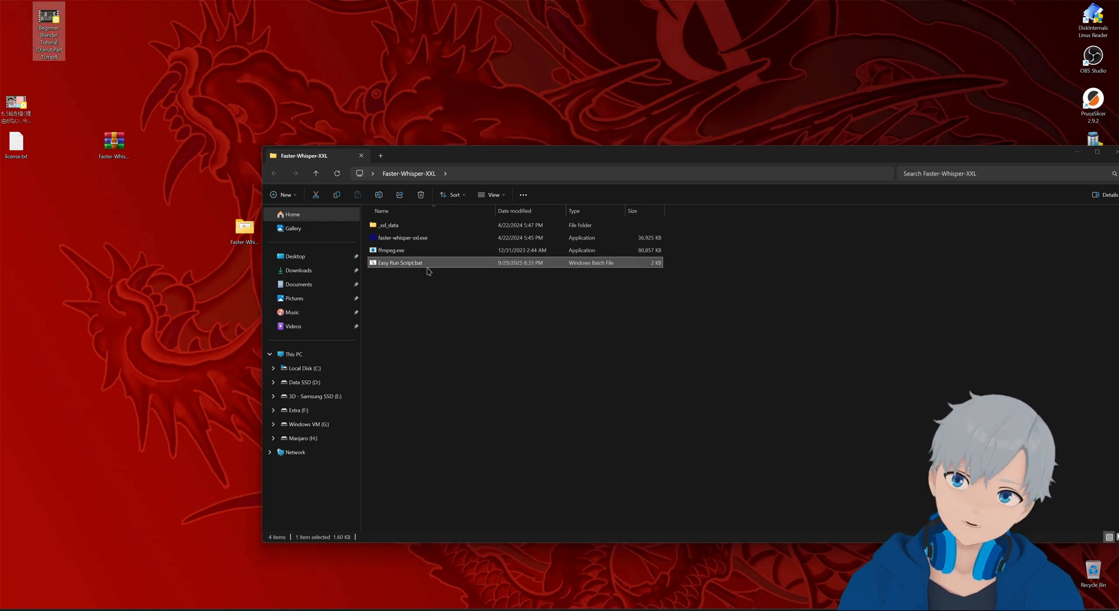
pyautogui.moveTo(440, 268)
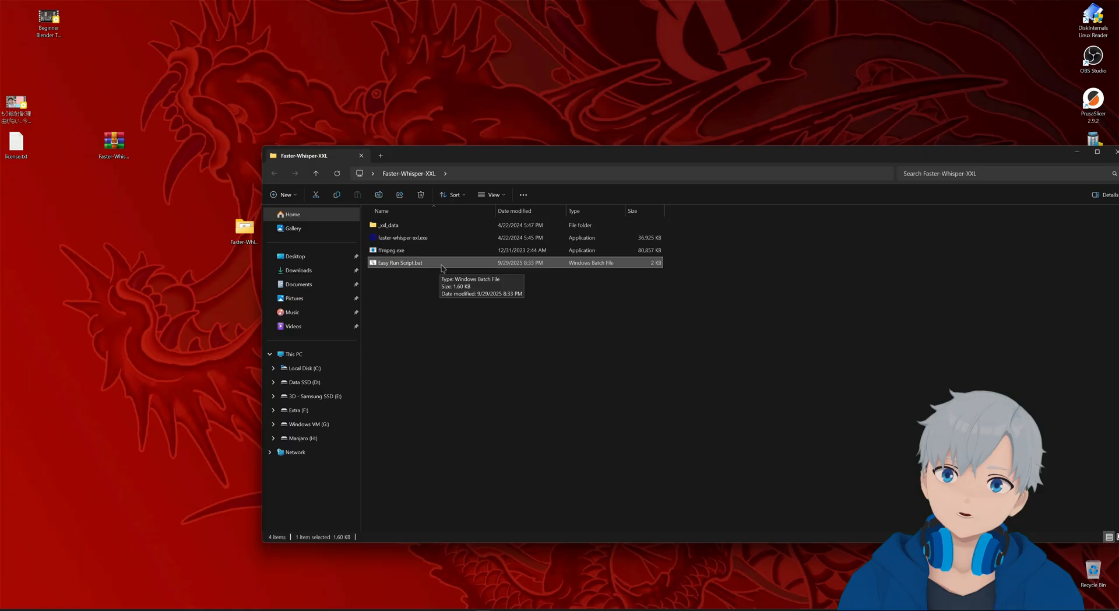
pyautogui.rightClick(400, 263)
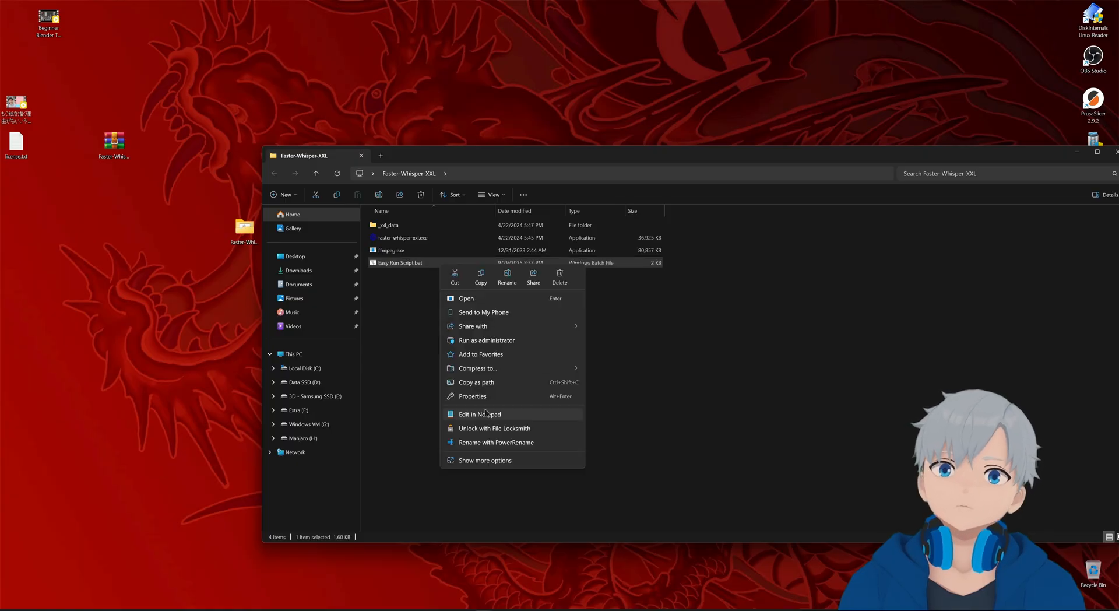
pyautogui.moveTo(507, 415)
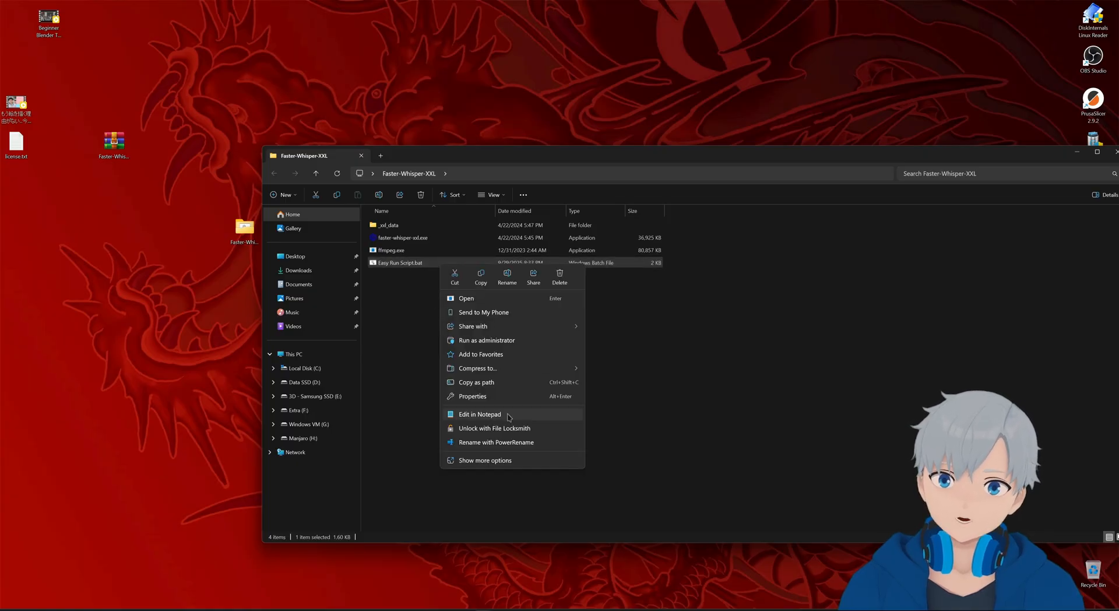
pyautogui.click(479, 414)
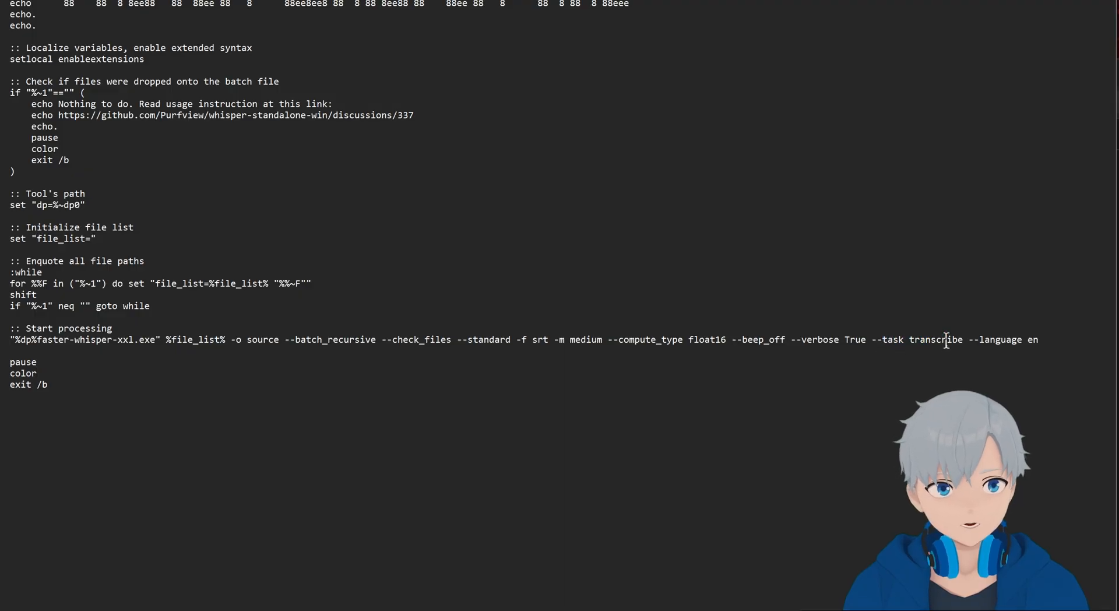
# - Review the --task transcribe and --language en values in the script's command line
pyautogui.doubleClick(935, 339)
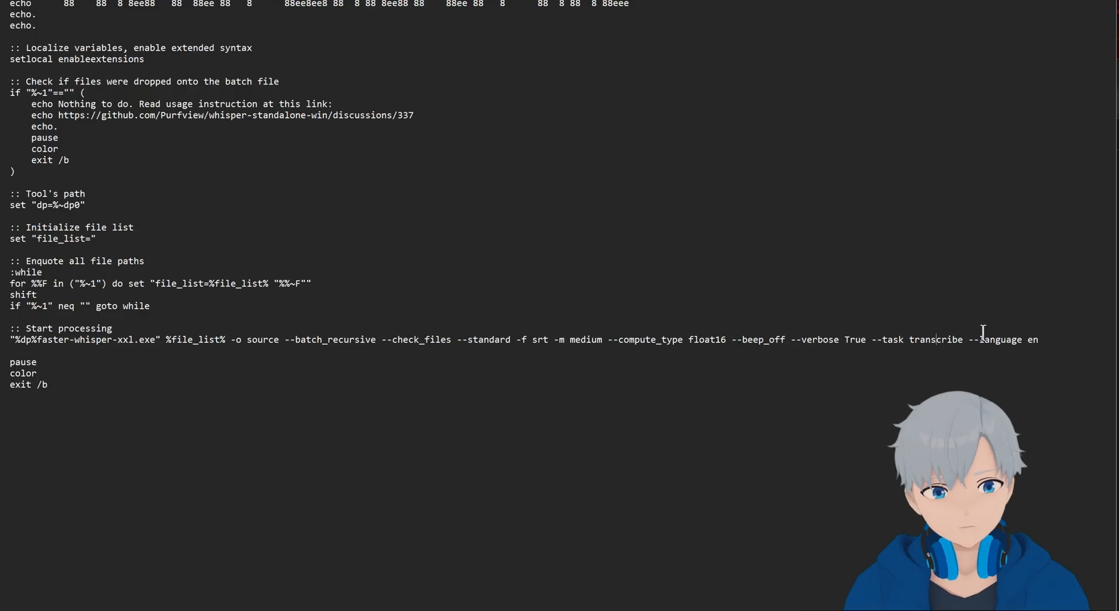
pyautogui.doubleClick(935, 339)
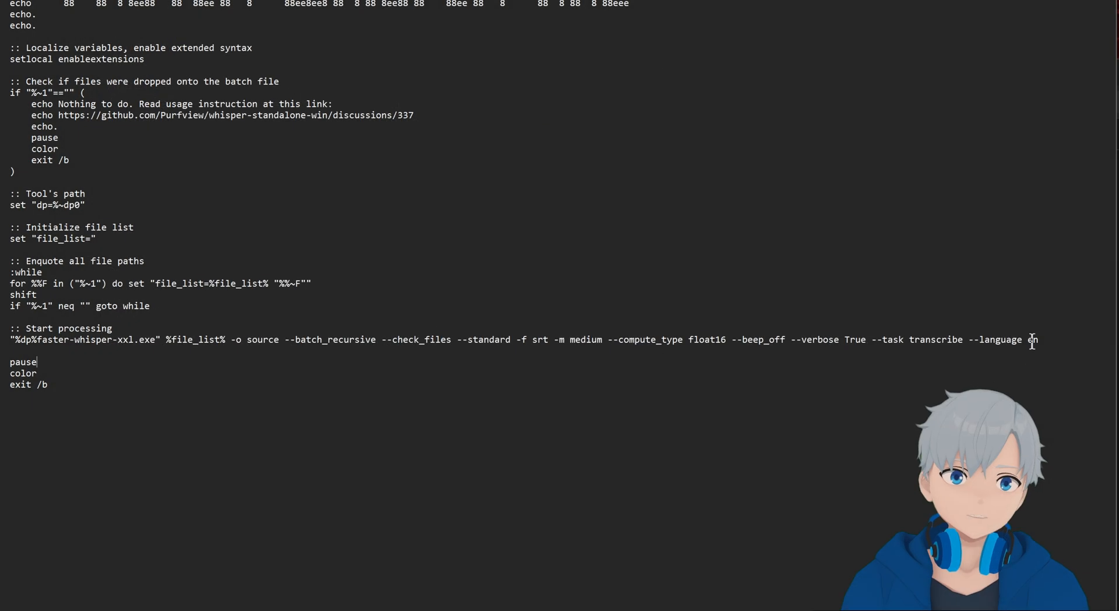
pyautogui.doubleClick(1032, 340)
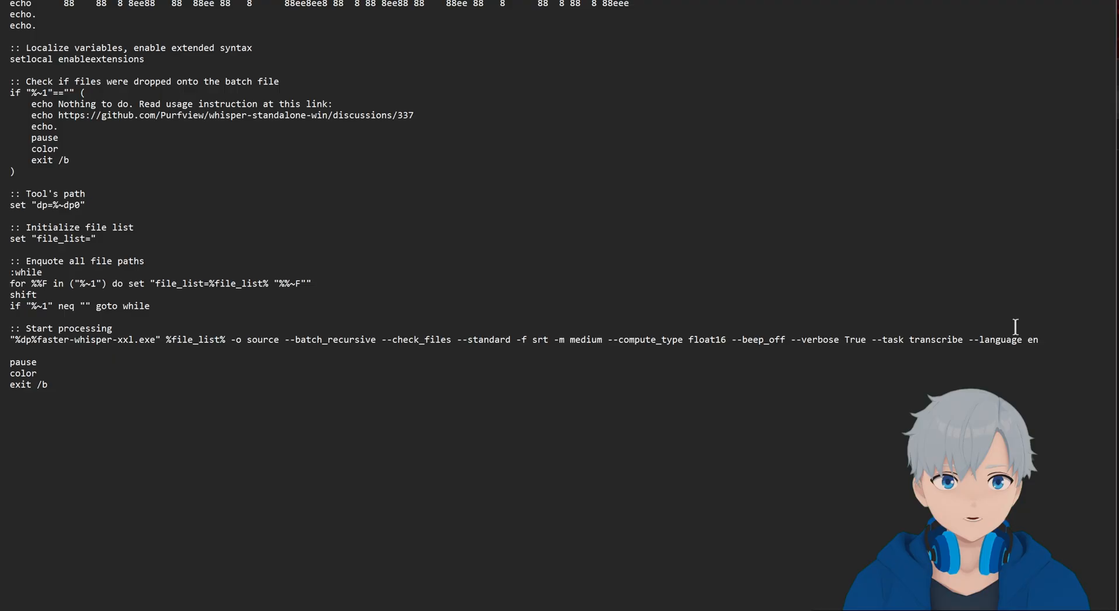
pyautogui.doubleClick(935, 340)
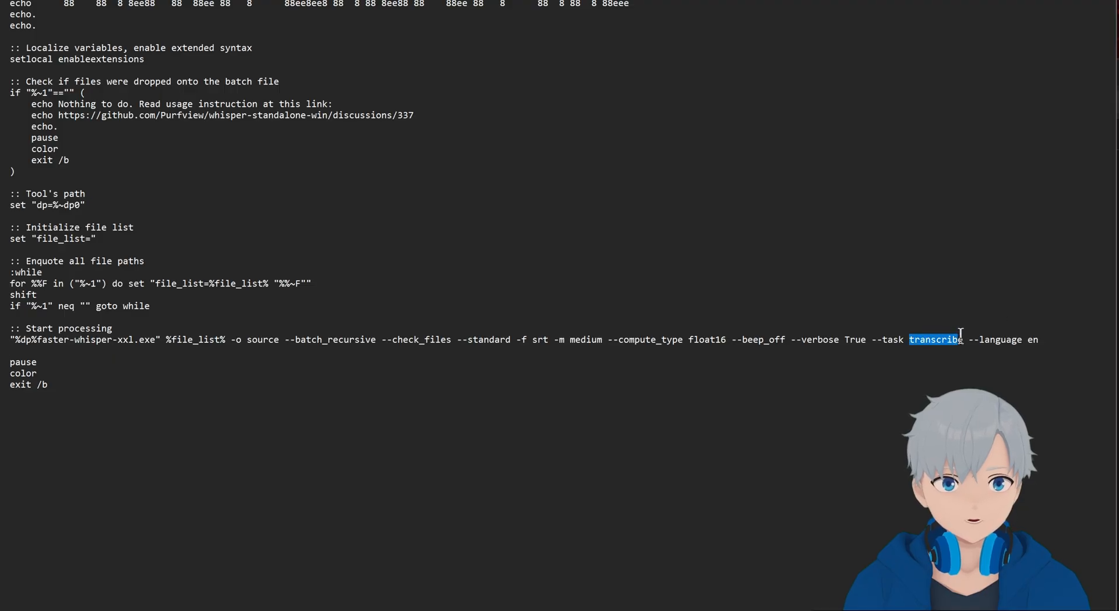
pyautogui.moveTo(835, 186)
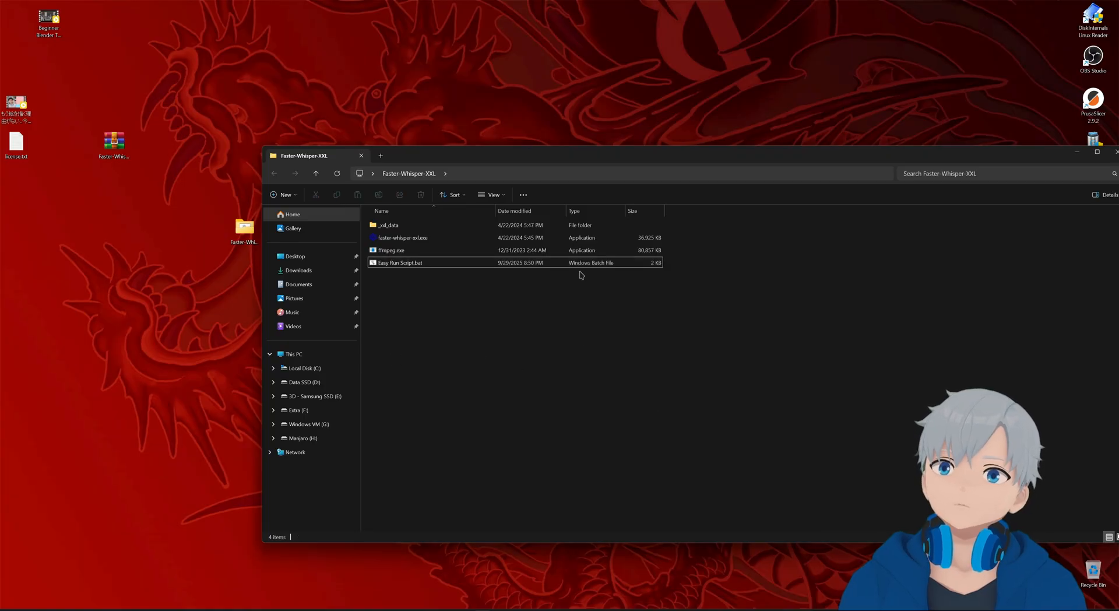
pyautogui.moveTo(233, 136)
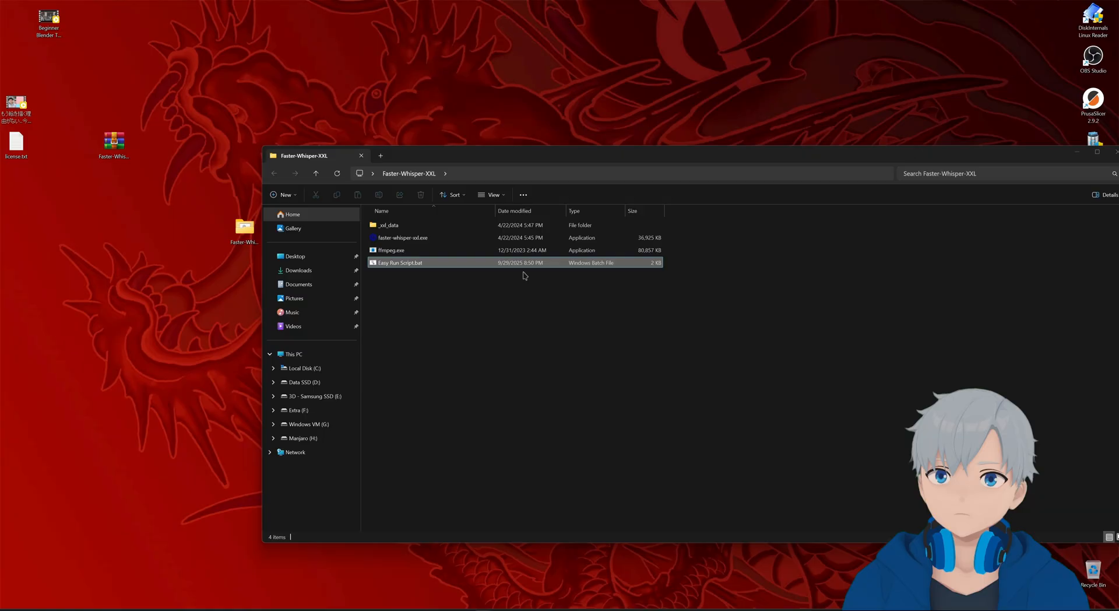
# - Launch Easy Run Script.bat and confirm Run in the security warning
pyautogui.doubleClick(400, 263)
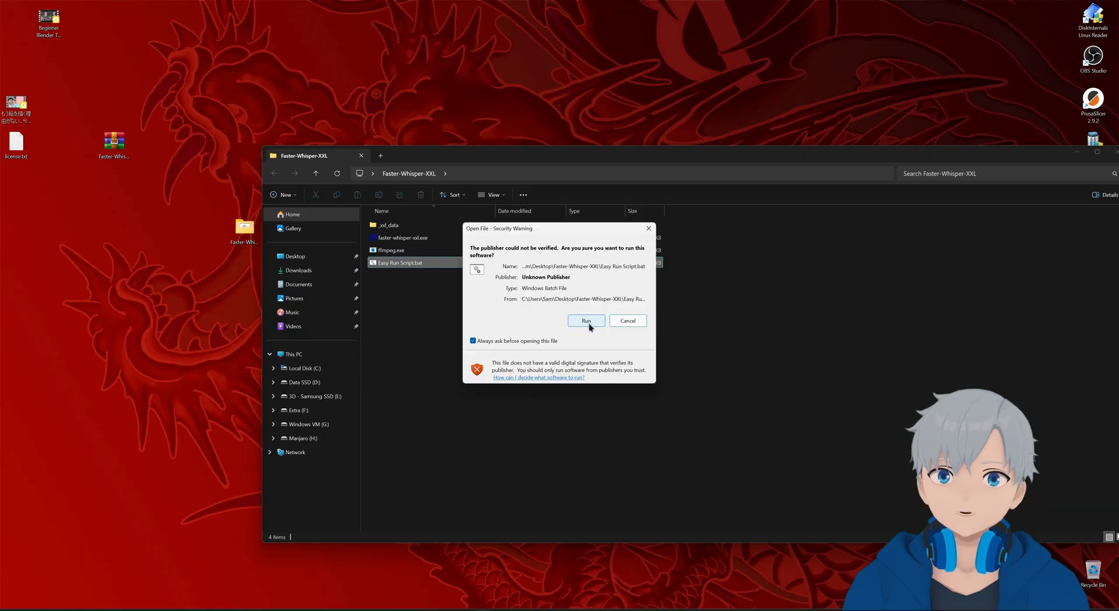
pyautogui.click(586, 319)
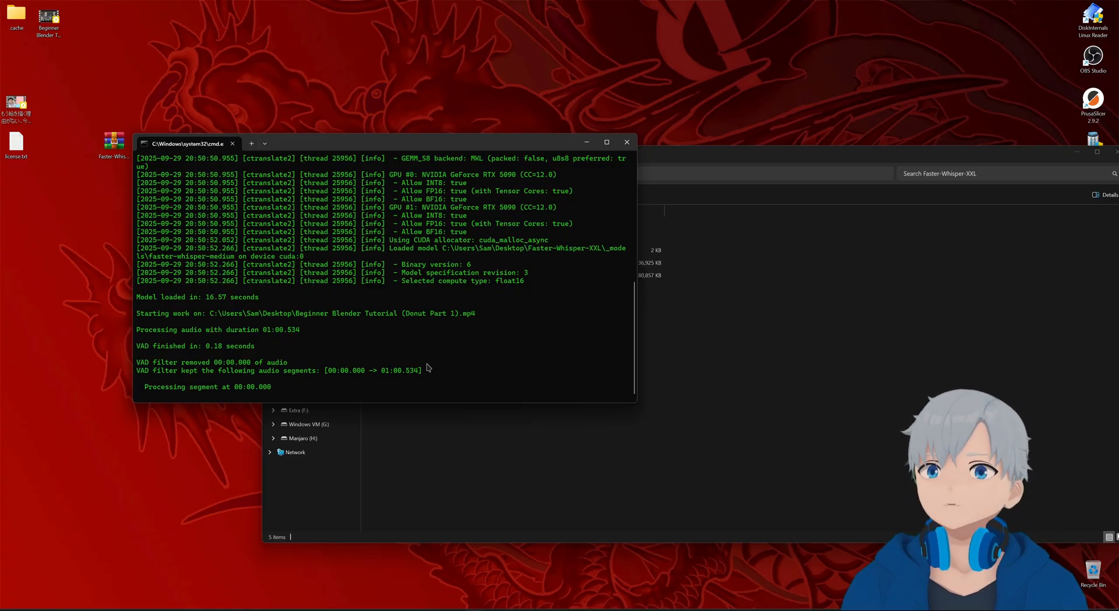
# - Watch the console transcribe the Donut tutorial until subtitles are written to the desktop
pyautogui.moveTo(327, 370); pyautogui.dragTo(371, 369)
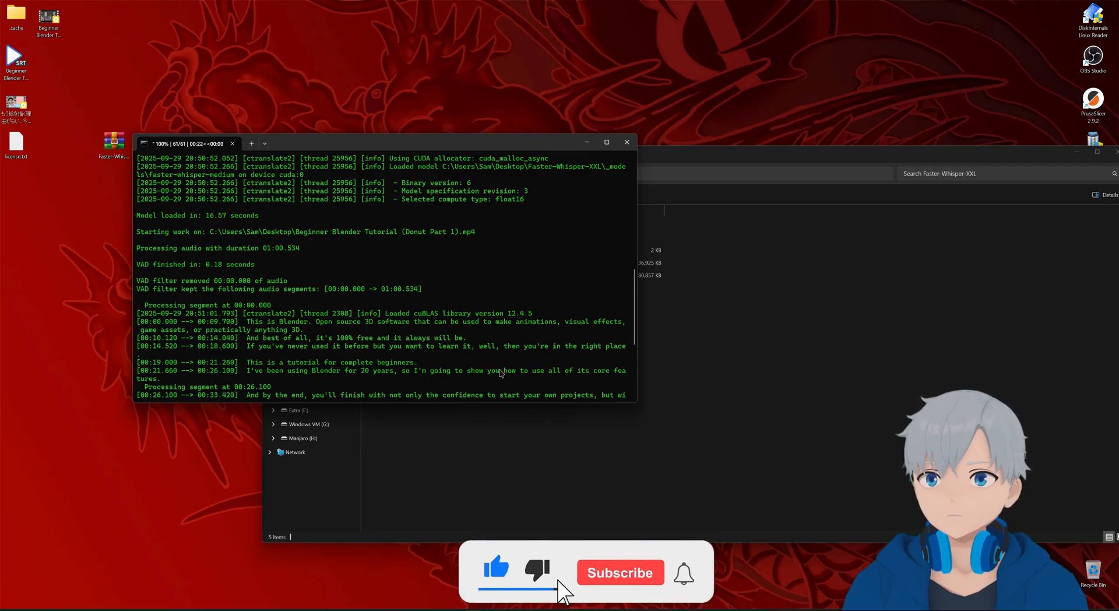
pyautogui.click(620, 572)
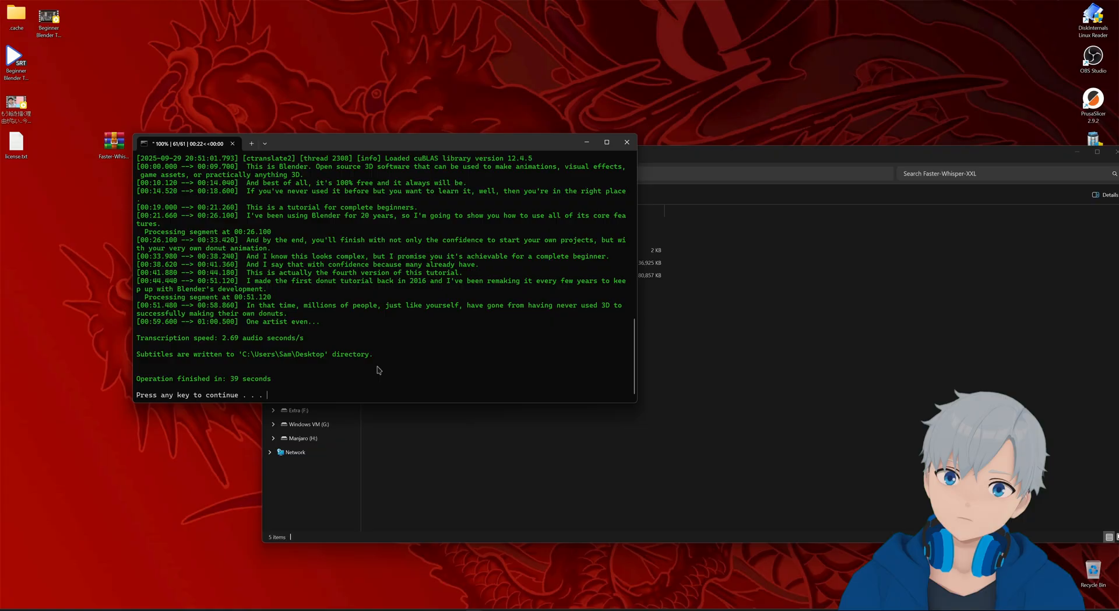
pyautogui.moveTo(440, 341)
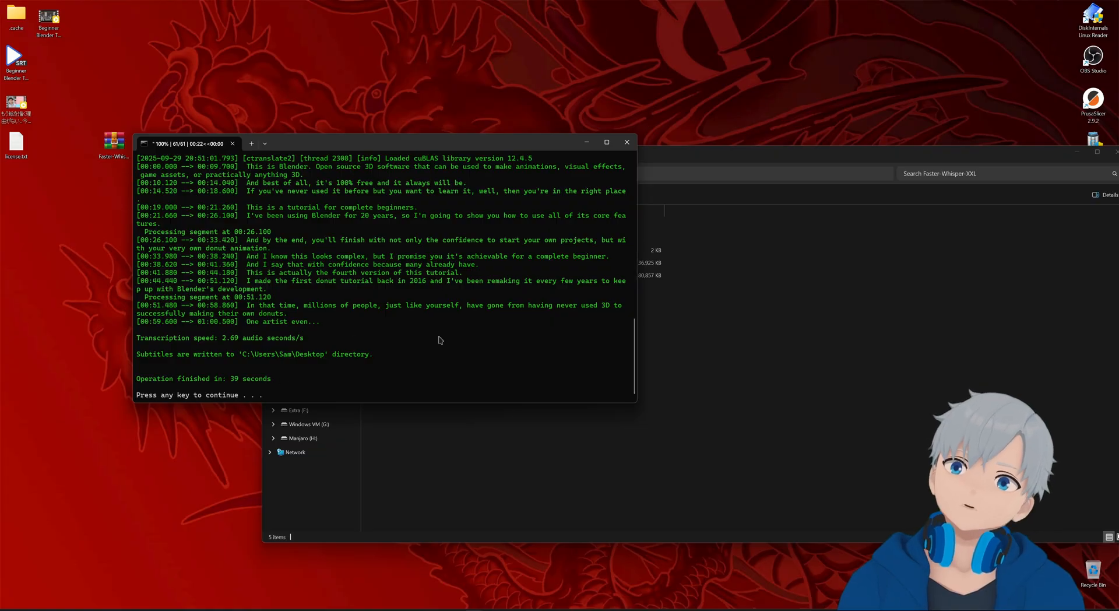
pyautogui.moveTo(457, 368)
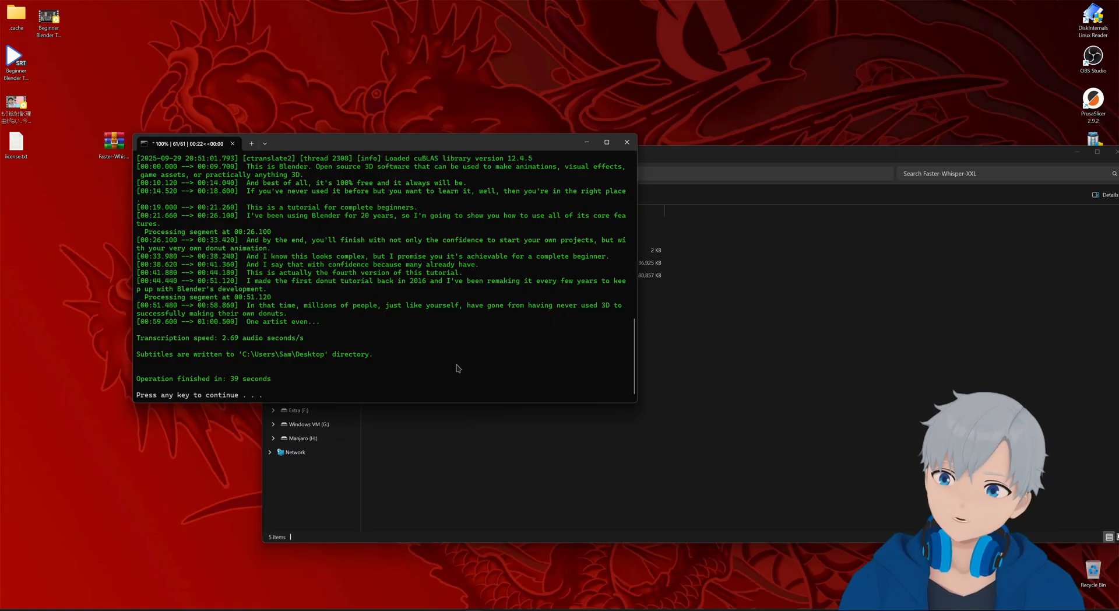
pyautogui.moveTo(441, 310)
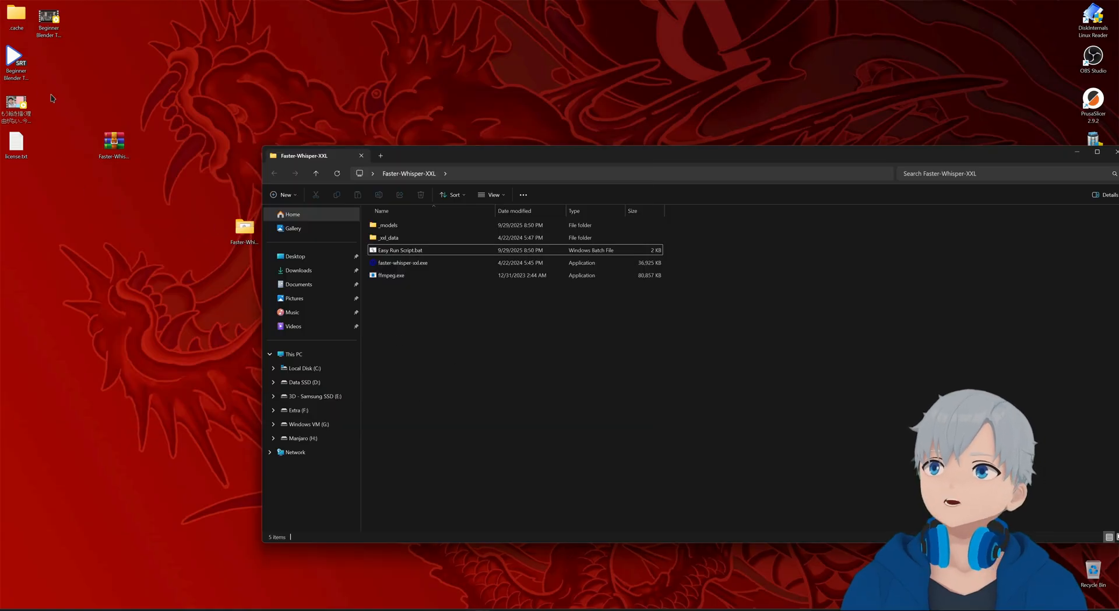
pyautogui.moveTo(229, 217)
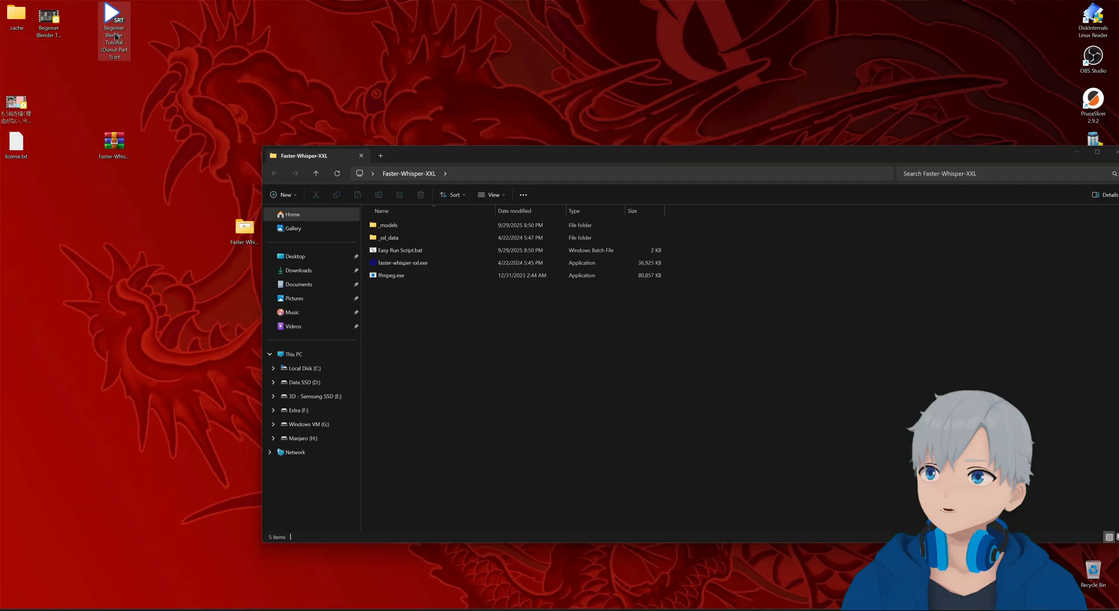
pyautogui.moveTo(114, 36)
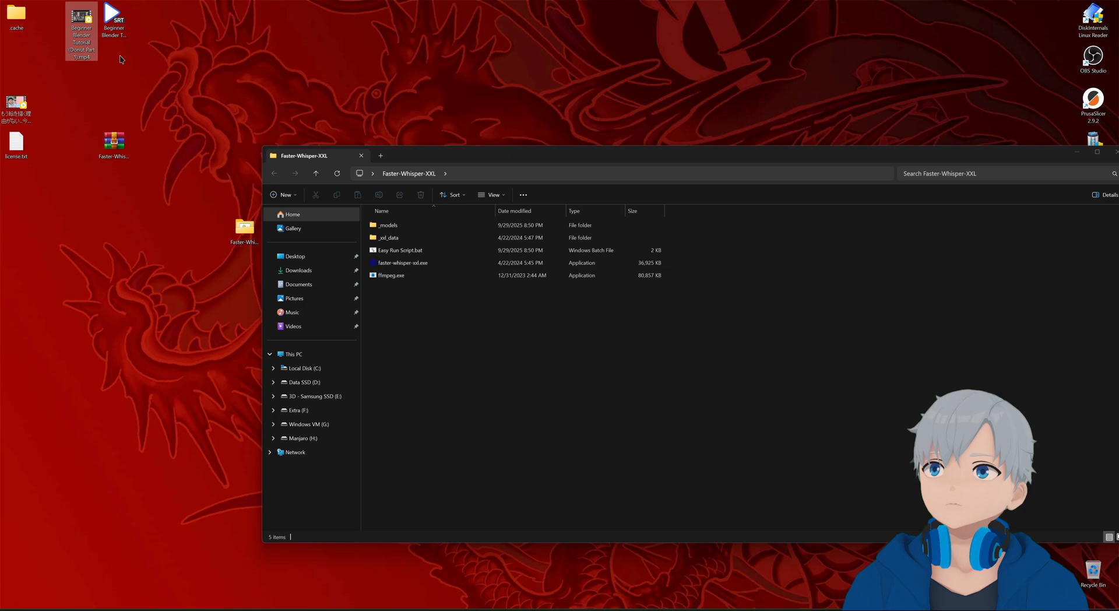
pyautogui.moveTo(80, 28)
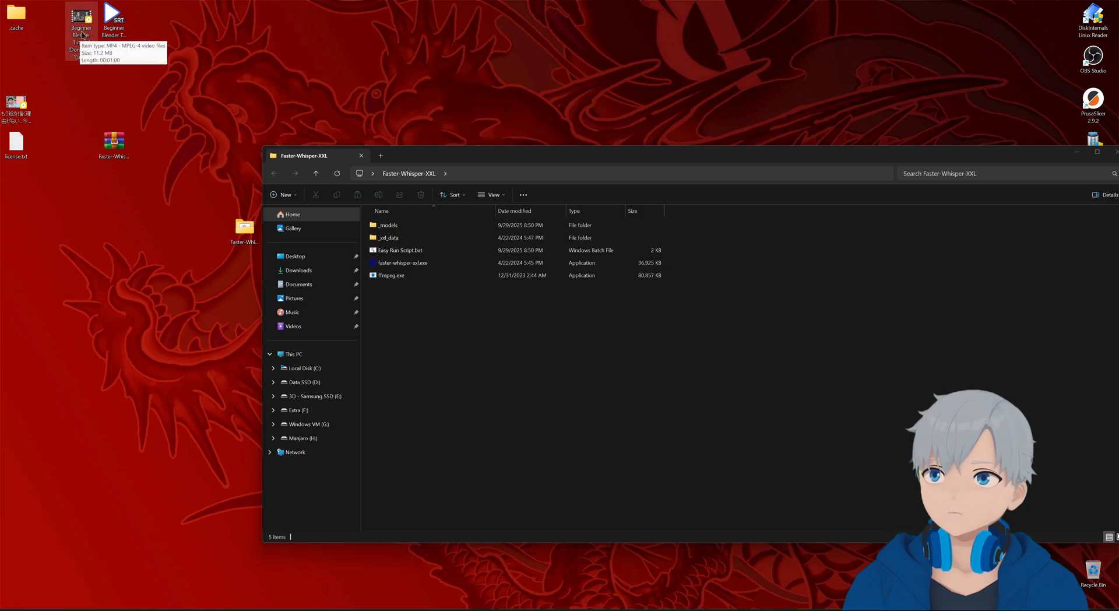
# - Play the Blender tutorial MP4 in PotPlayer with the generated subtitles
pyautogui.doubleClick(80, 21)
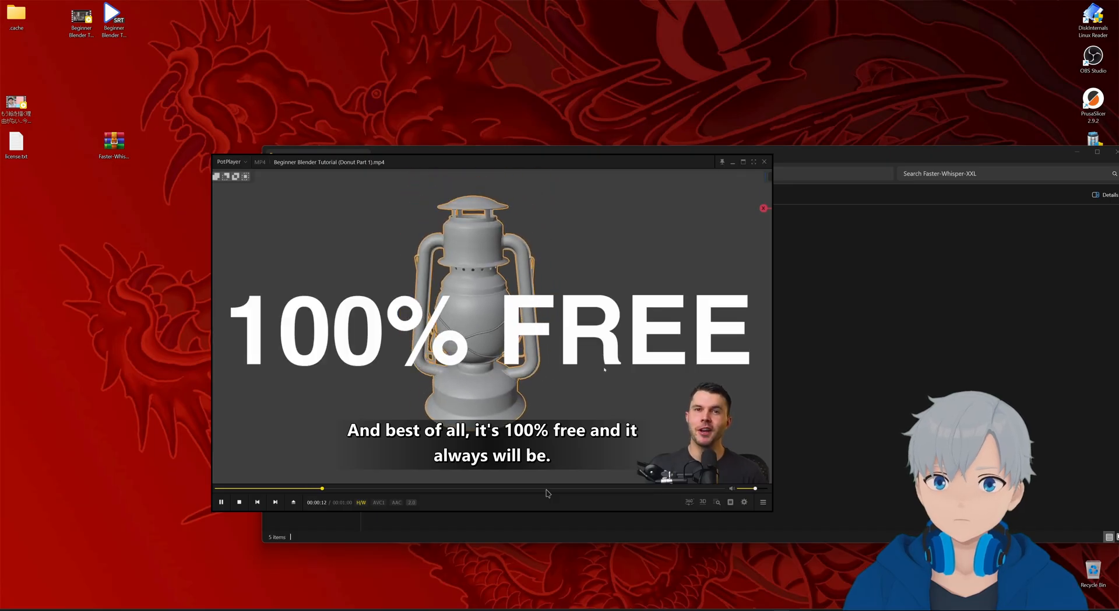
# - Close the PotPlayer window after checking the subtitles
pyautogui.click(222, 502)
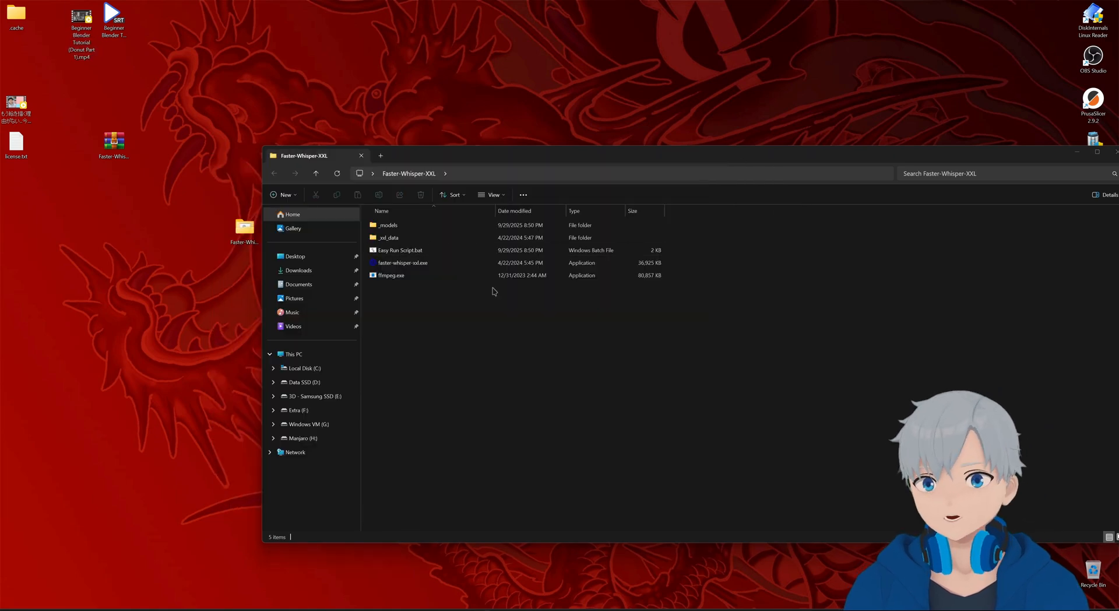
pyautogui.moveTo(148, 230)
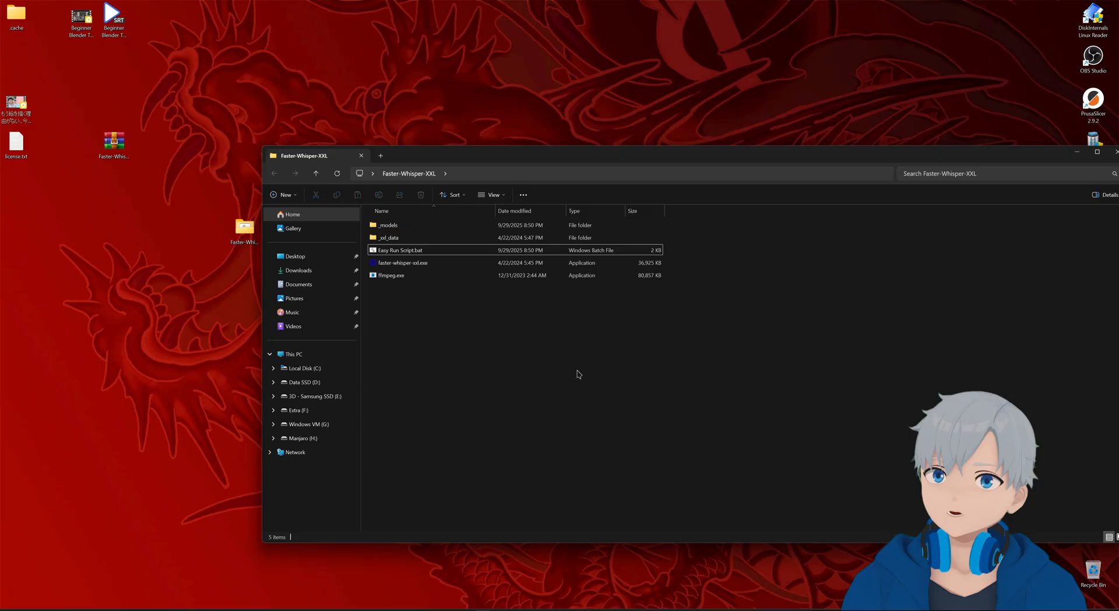
pyautogui.click(400, 250)
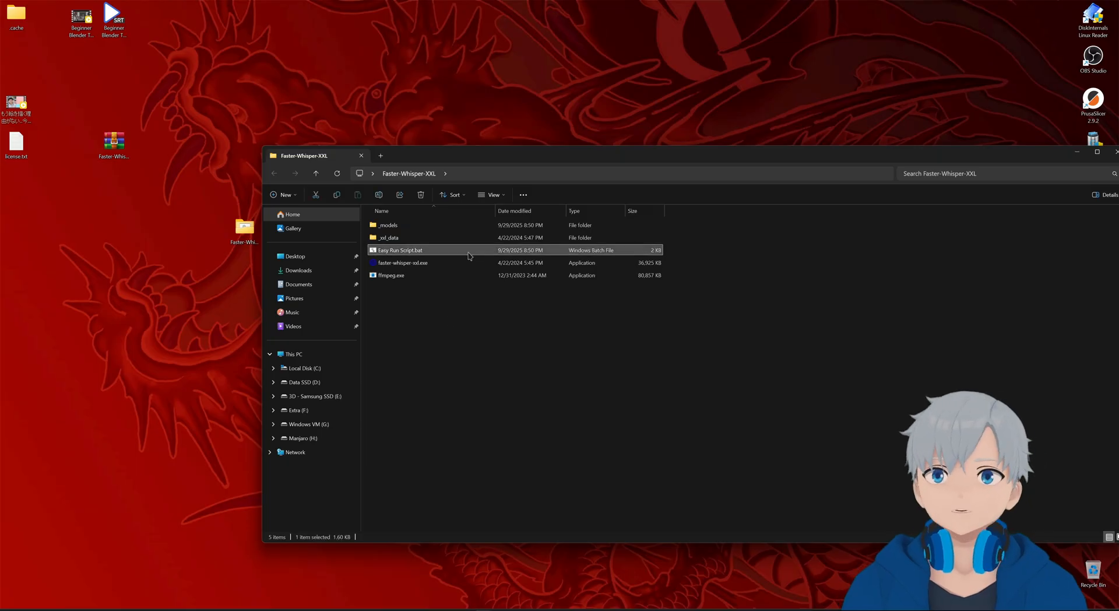
# - Edit Easy Run Script.bat so --language is ja instead of en, and save it
pyautogui.rightClick(400, 250)
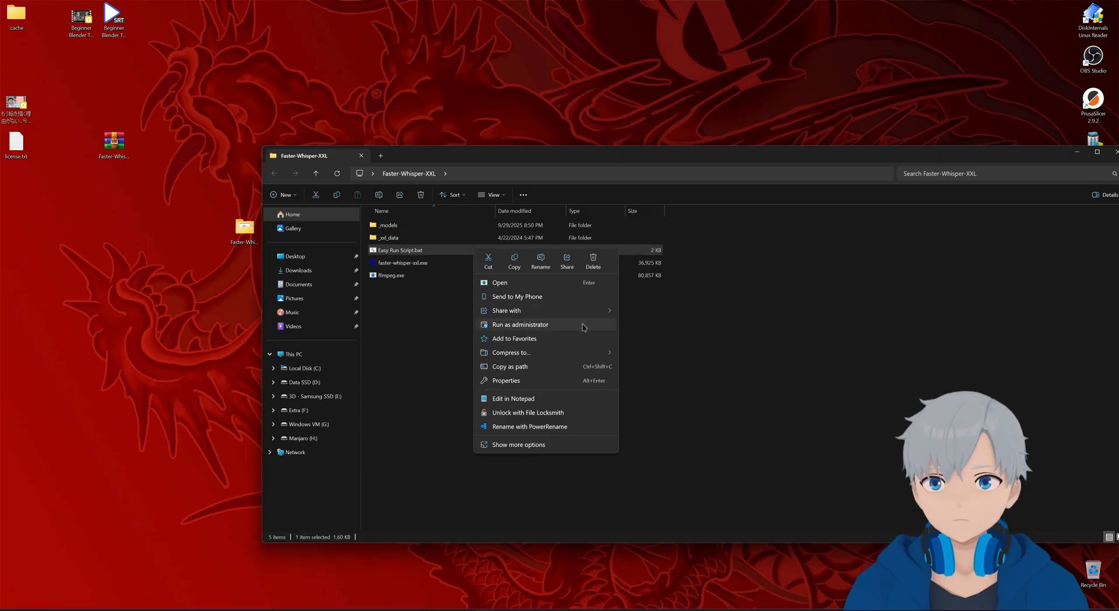
pyautogui.moveTo(545, 399)
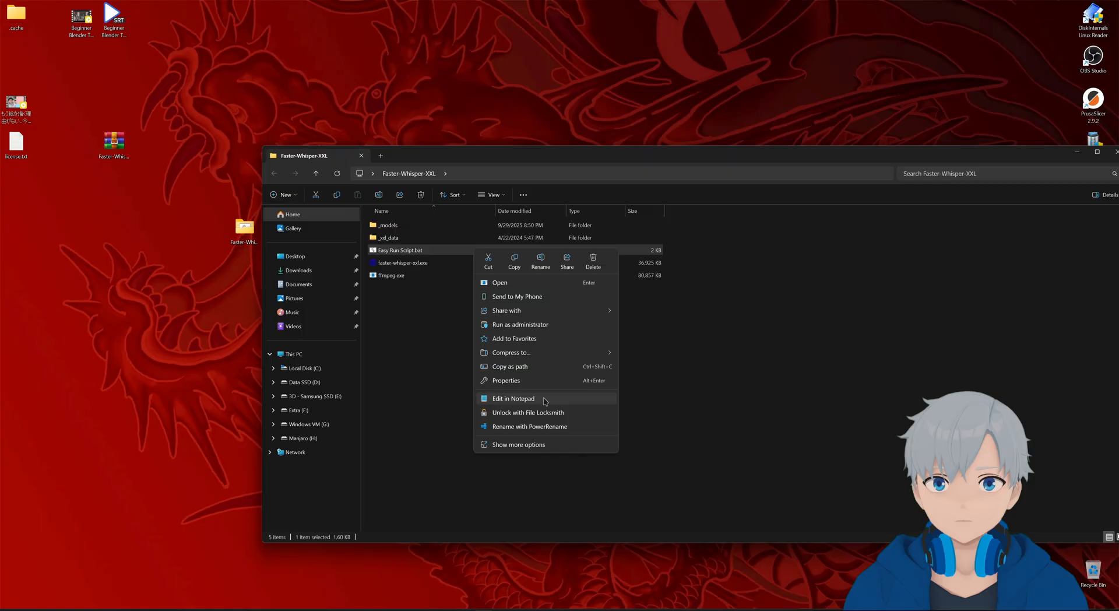
pyautogui.click(513, 399)
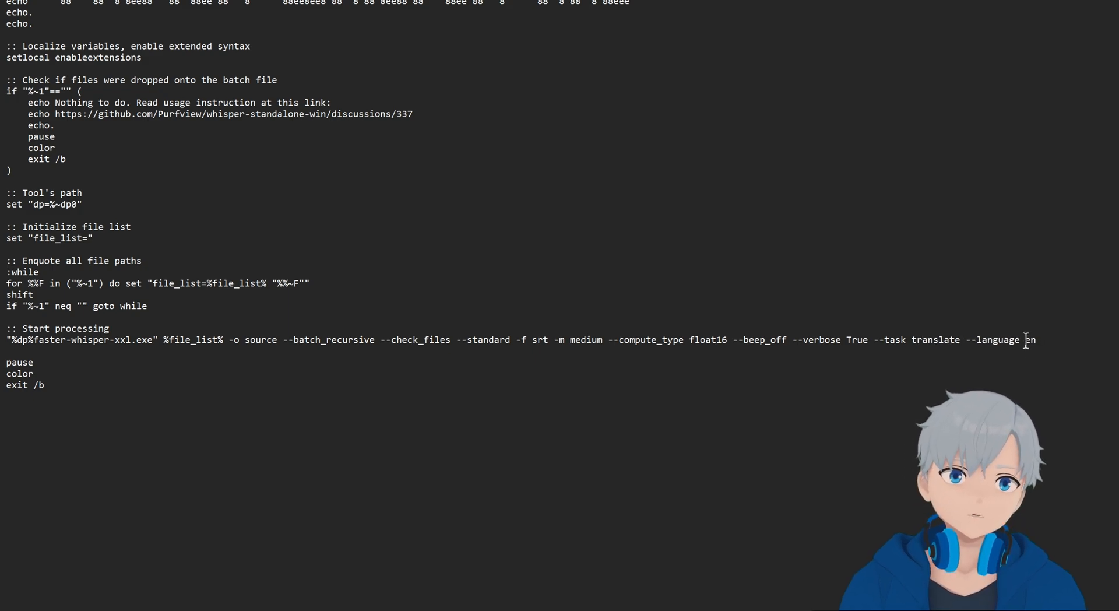
pyautogui.doubleClick(1029, 340)
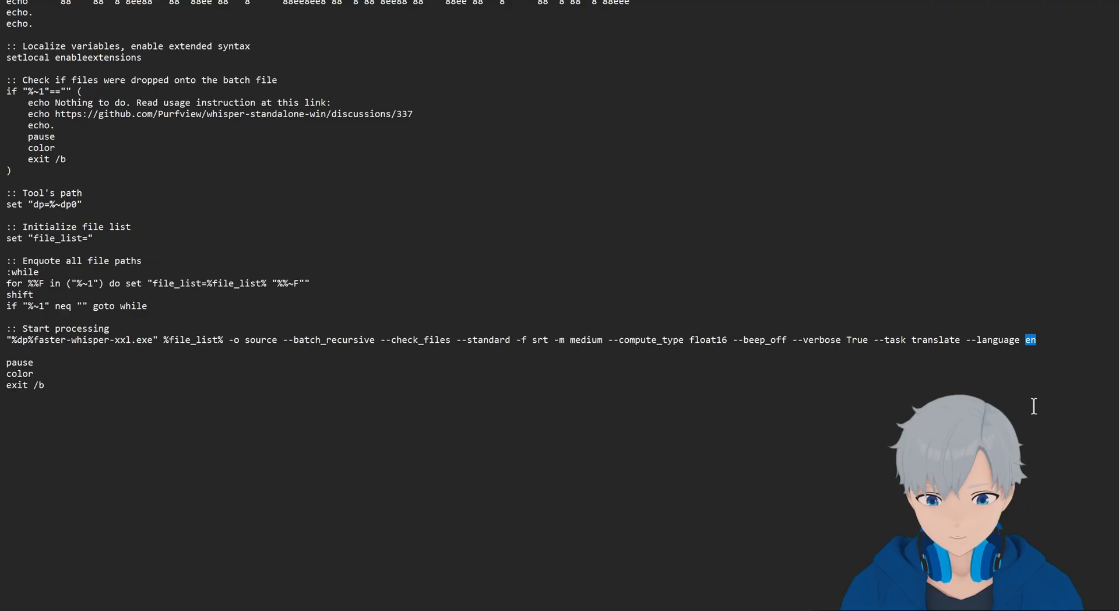
pyautogui.write('ja')
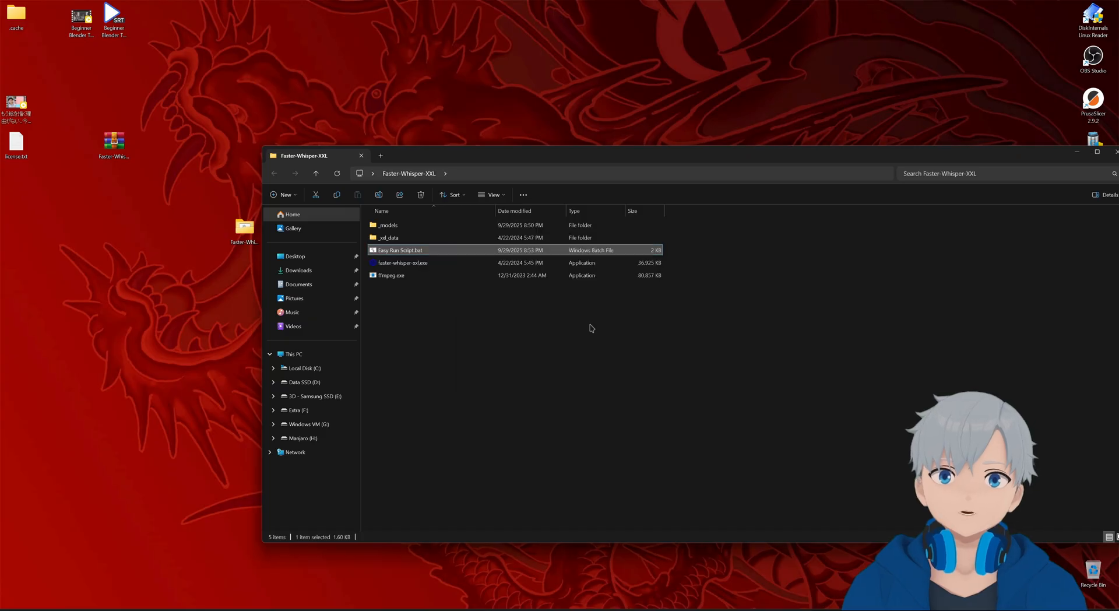
# - Run Easy Run Script.bat on the Japanese MP4 to produce an English SRT
pyautogui.doubleClick(400, 250)
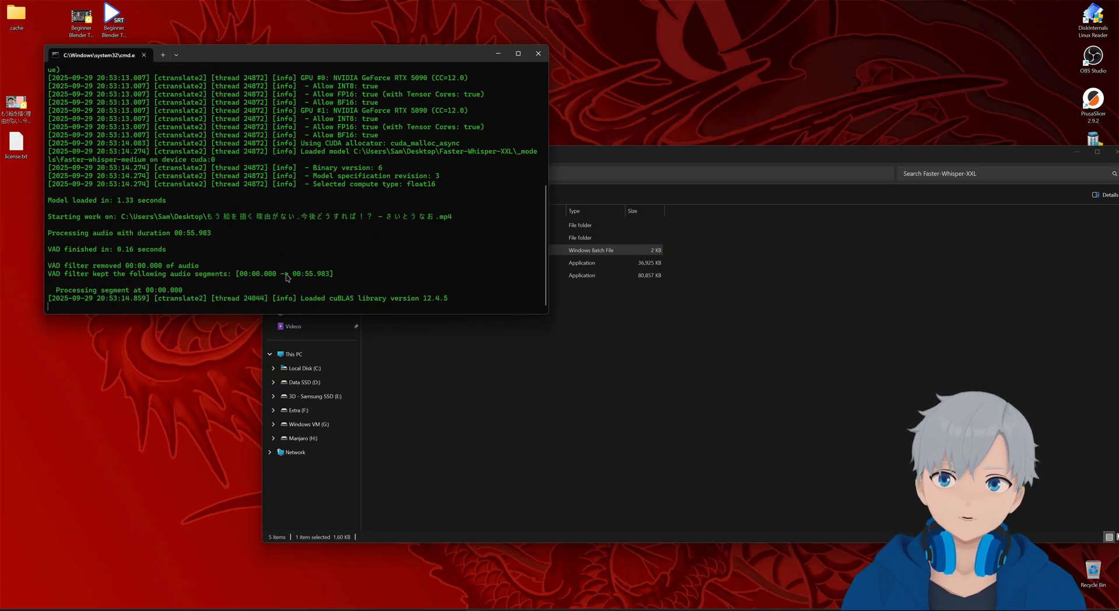
pyautogui.moveTo(429, 263)
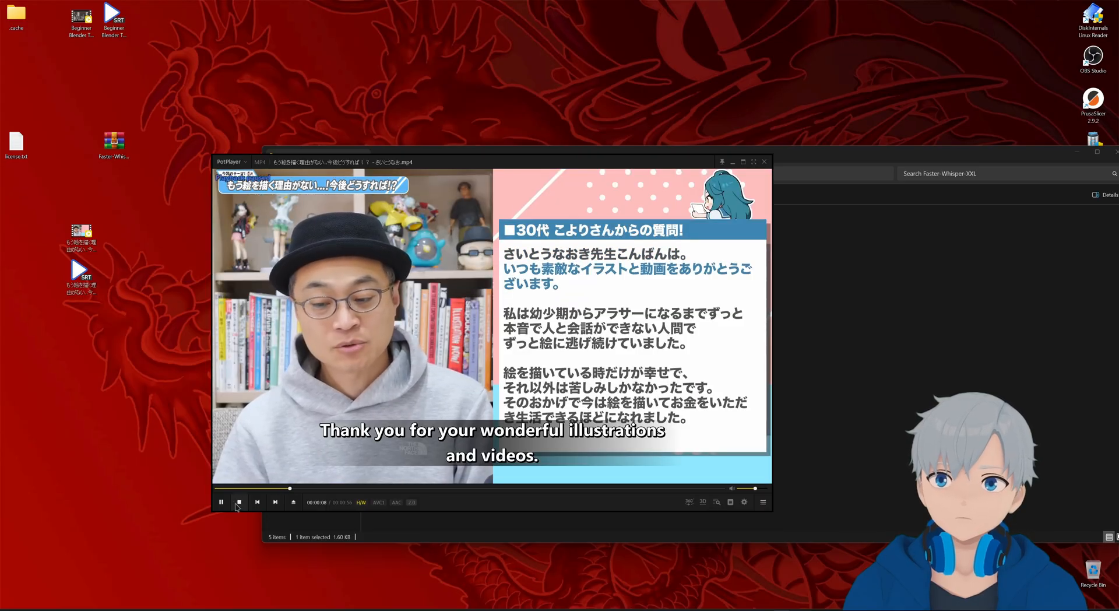
# - Stop playback of the Japanese video with English subtitles and close PotPlayer
pyautogui.click(221, 502)
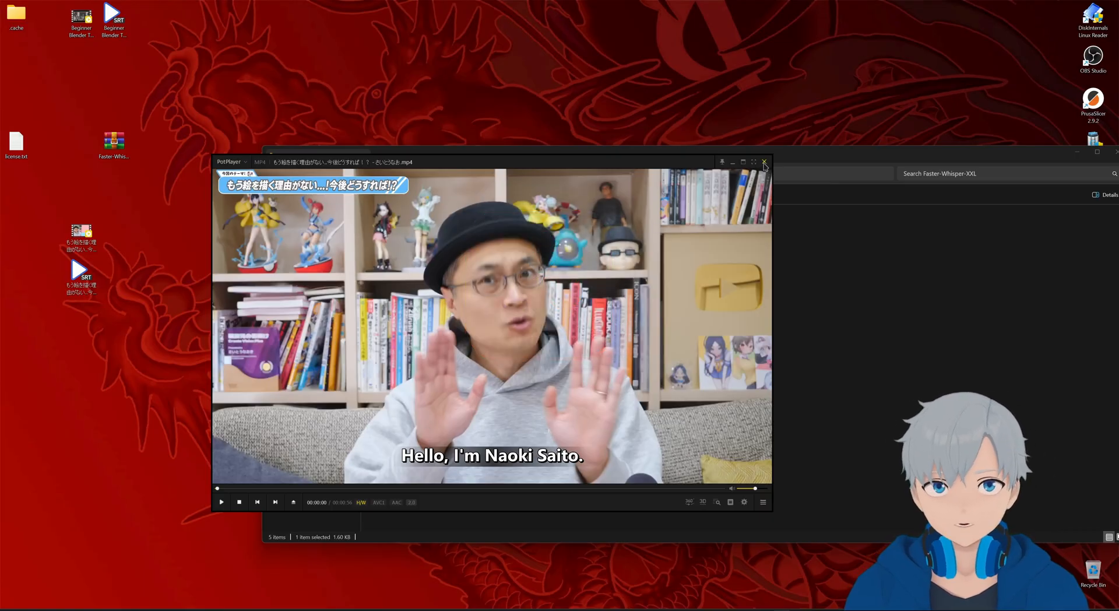
pyautogui.click(765, 162)
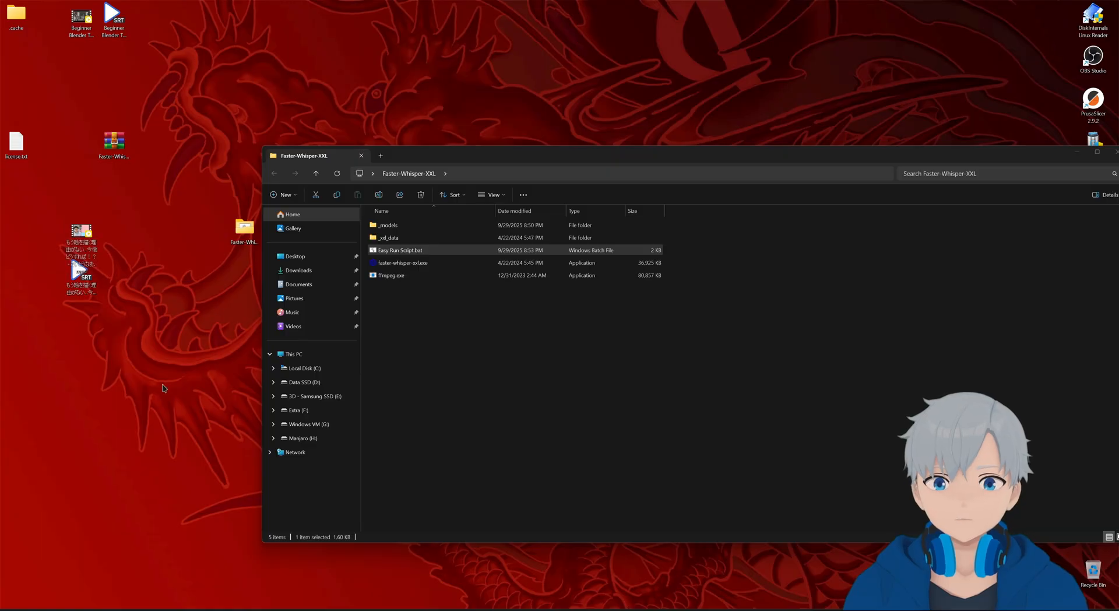
pyautogui.moveTo(521, 459)
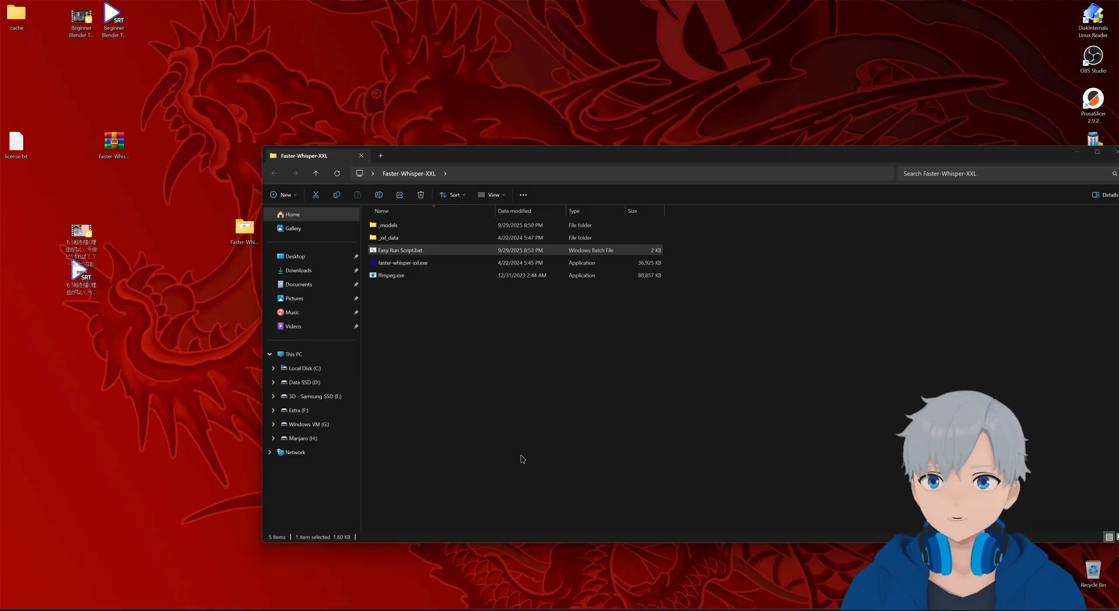
pyautogui.moveTo(537, 408)
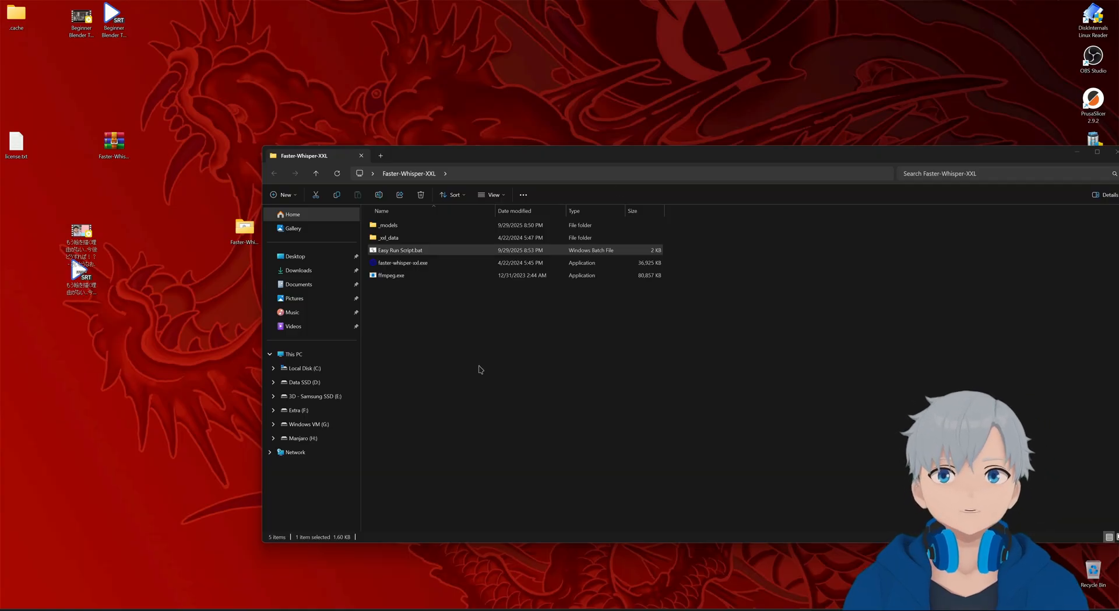
pyautogui.moveTo(406, 314)
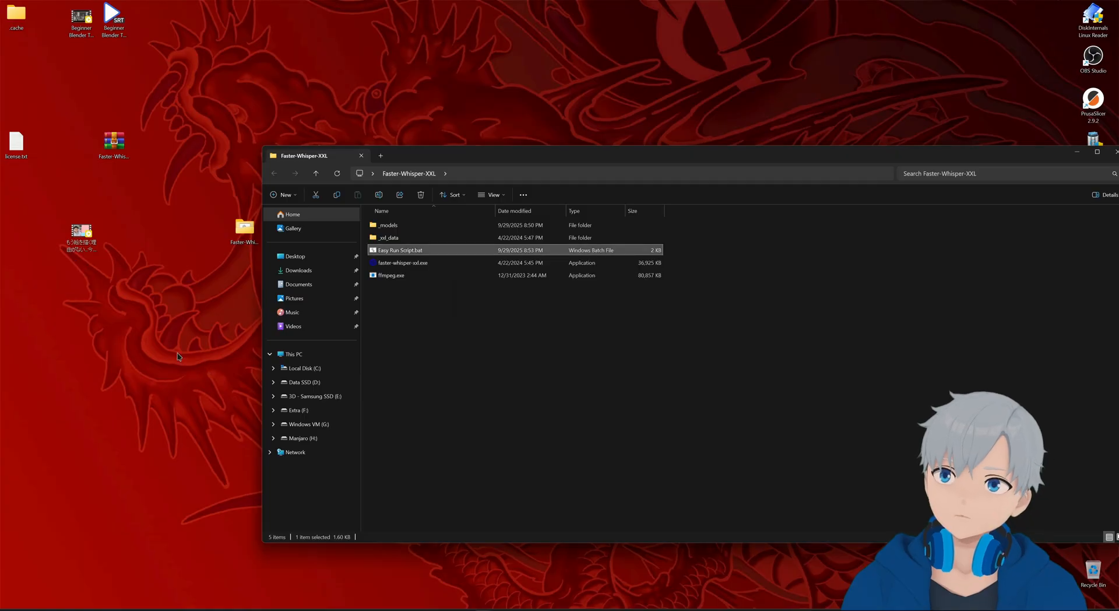
# - Reopen Easy Run Script.bat in Notepad from its context menu for editing
pyautogui.rightClick(400, 249)
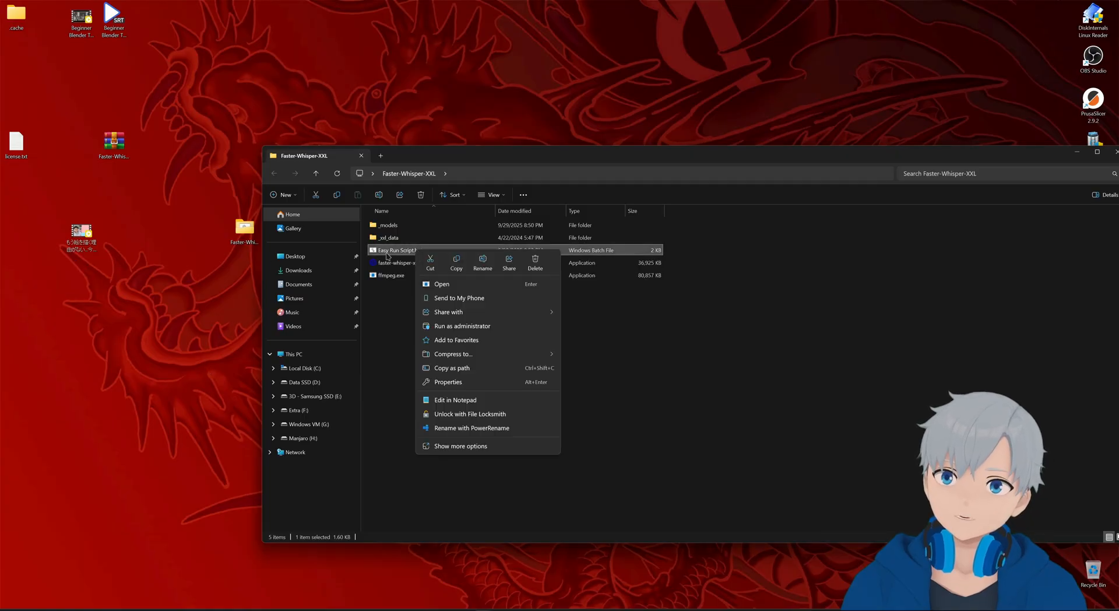
pyautogui.click(455, 400)
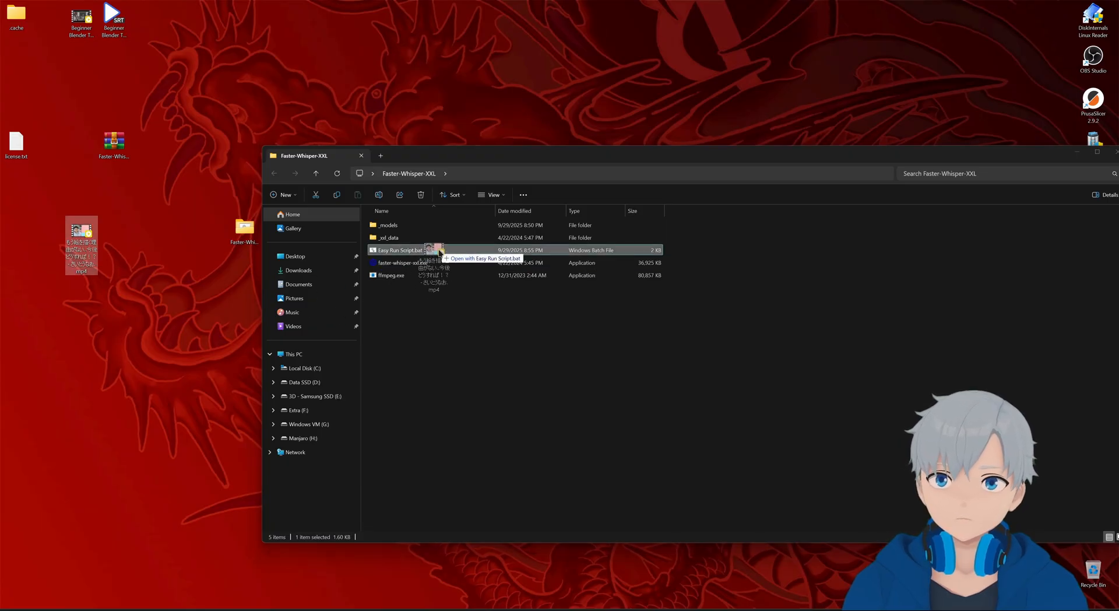
# - Run the transcription script on the Japanese video, allowing the unverified script to execute
pyautogui.doubleClick(400, 249)
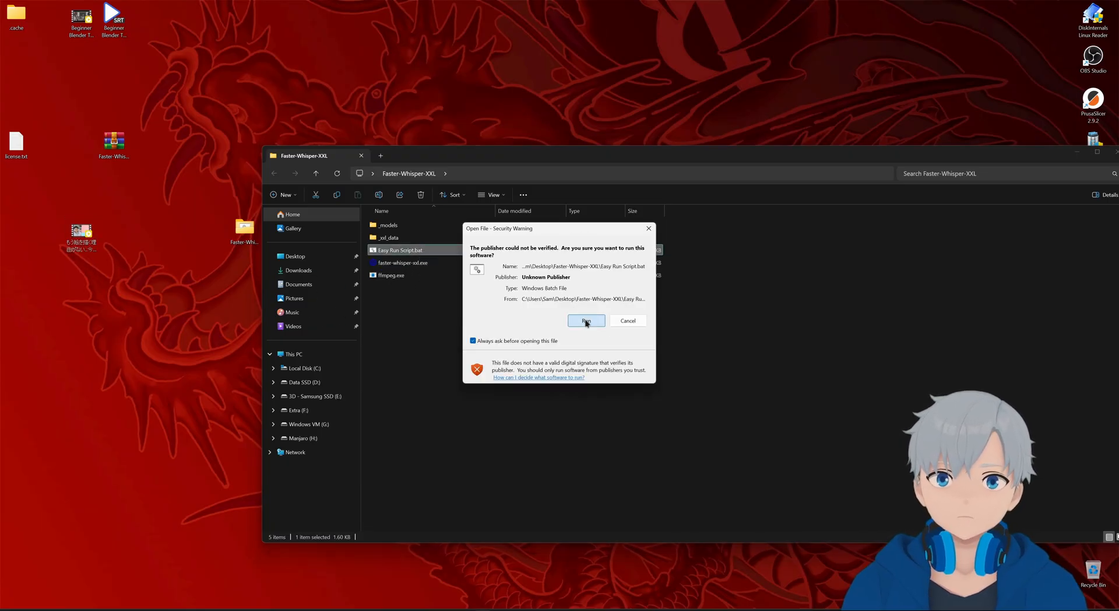
pyautogui.click(584, 321)
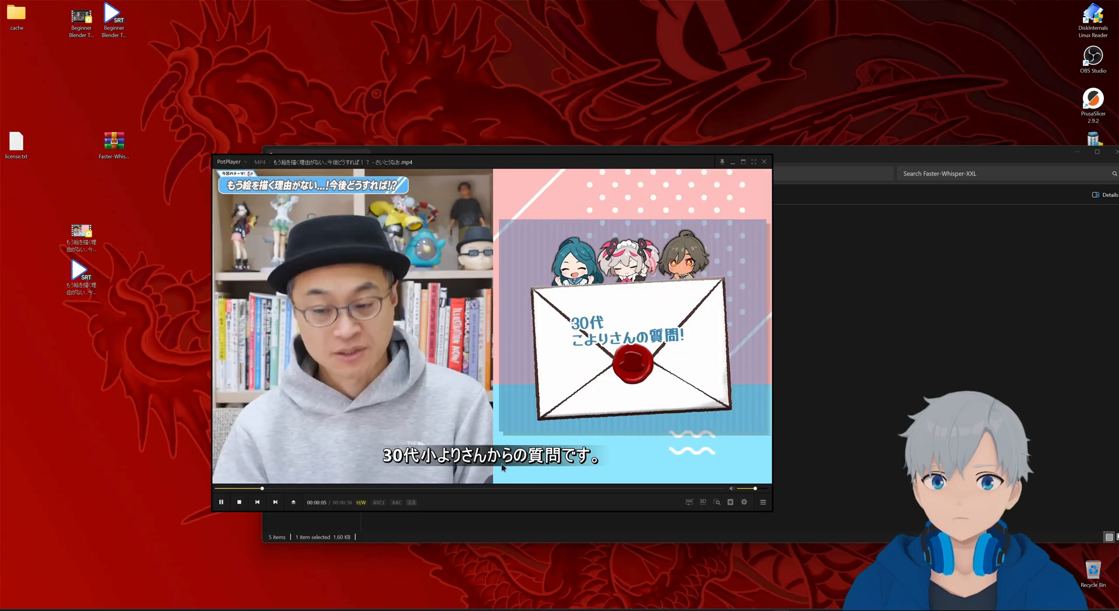
# - Pause the video showing Japanese subtitles in PotPlayer and close the player
pyautogui.click(220, 502)
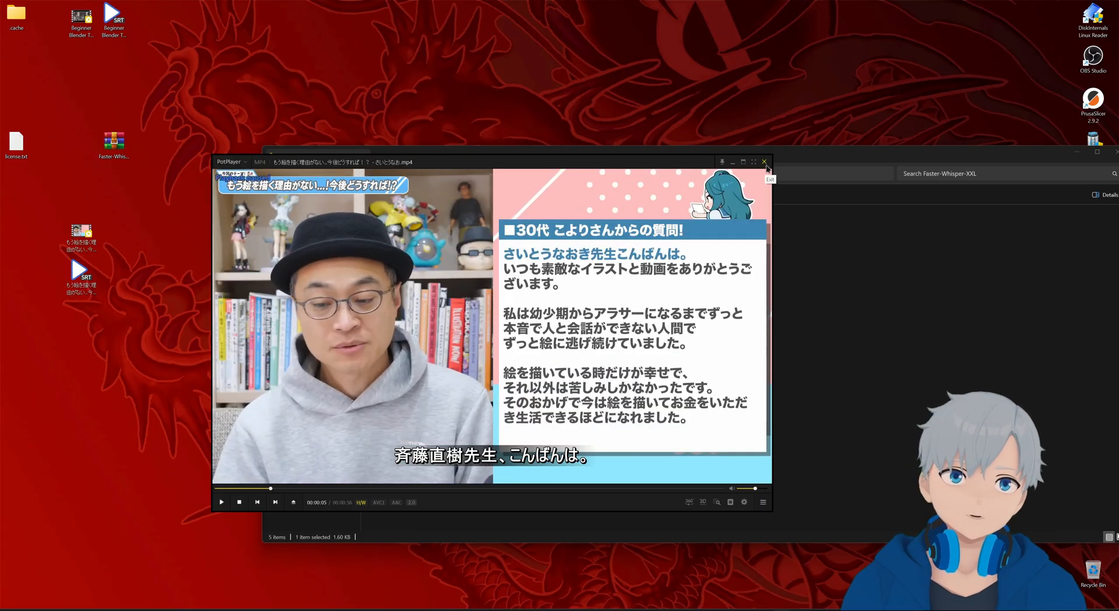
pyautogui.click(764, 161)
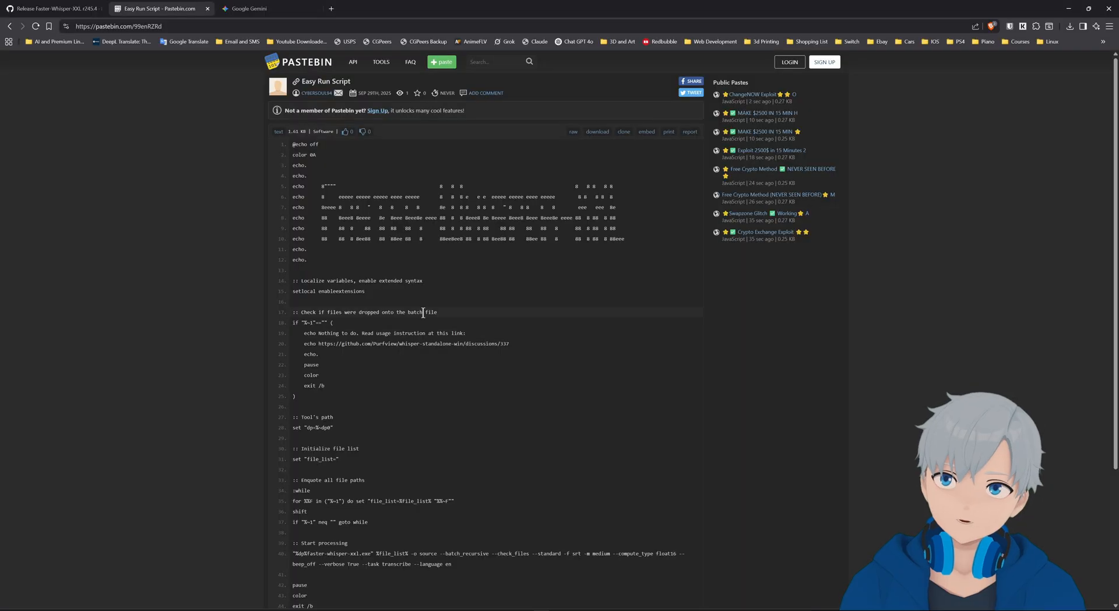
# - In Gemini, prepare a prompt asking for a full English SRT translation and attach the Japanese SRT file
pyautogui.click(265, 8)
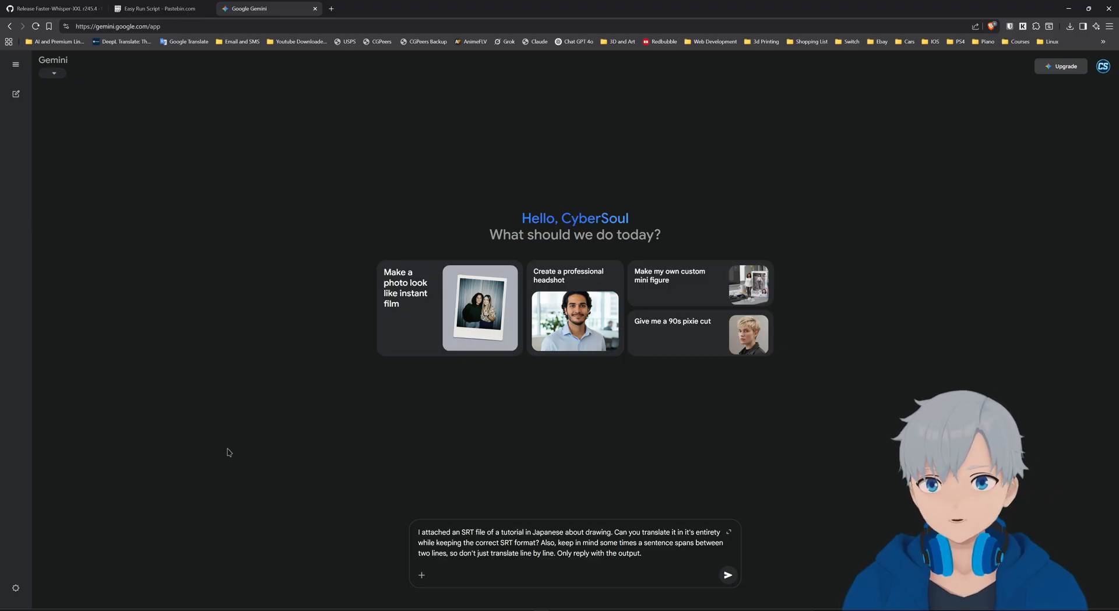
pyautogui.click(1089, 8)
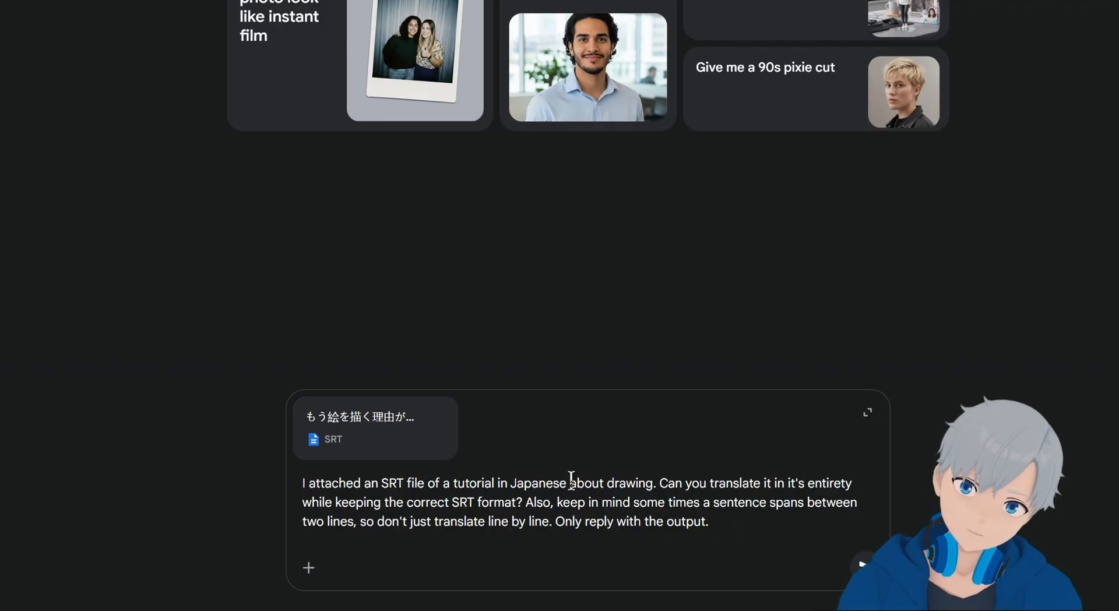
pyautogui.doubleClick(325, 482)
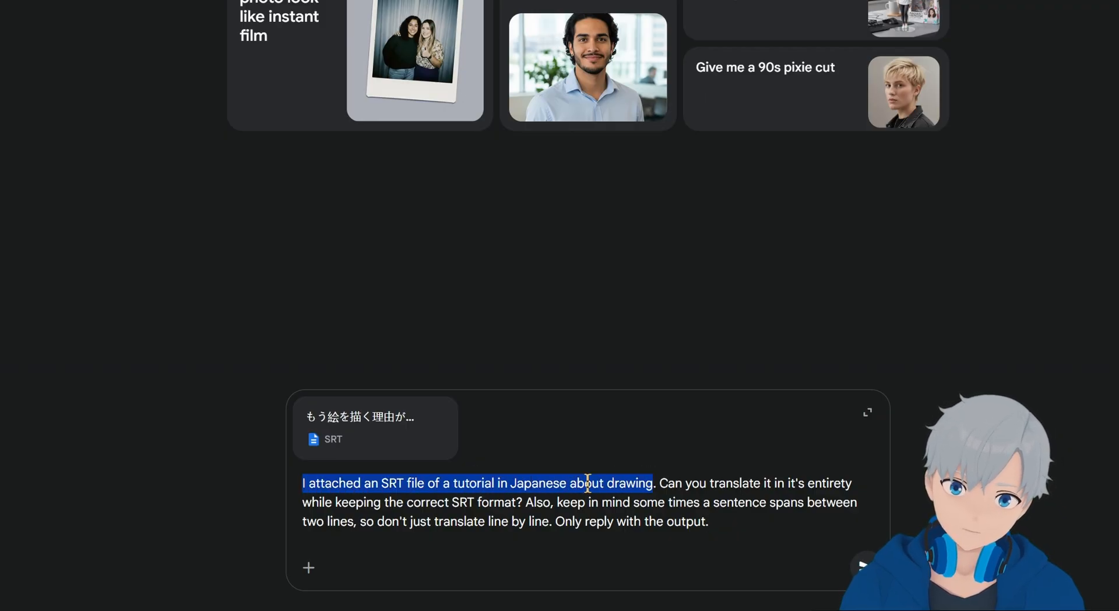
pyautogui.moveTo(303, 482); pyautogui.dragTo(646, 483)
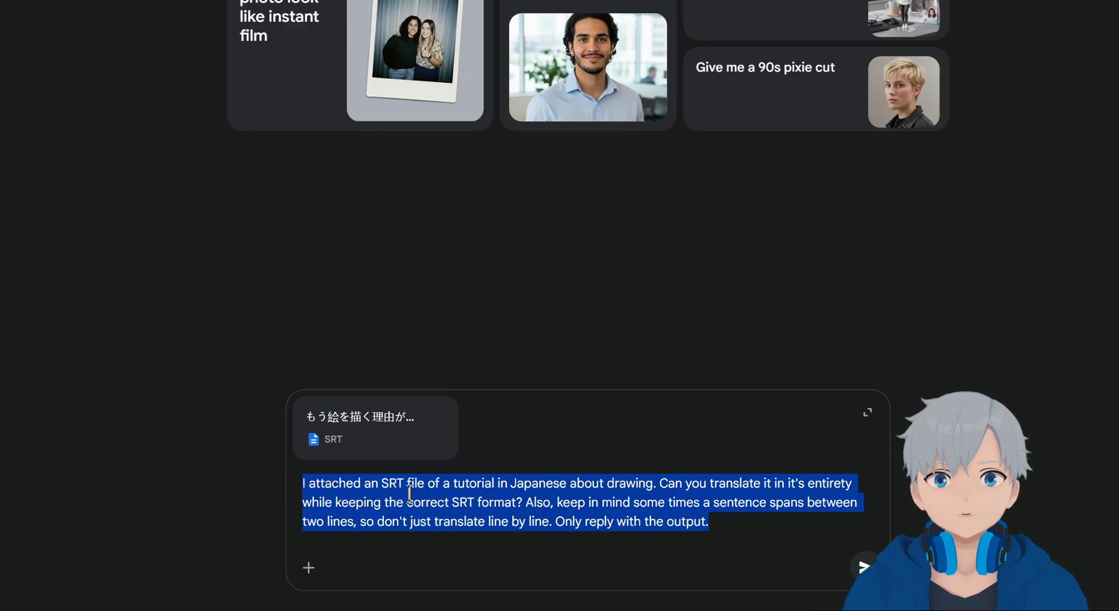
pyautogui.click(606, 561)
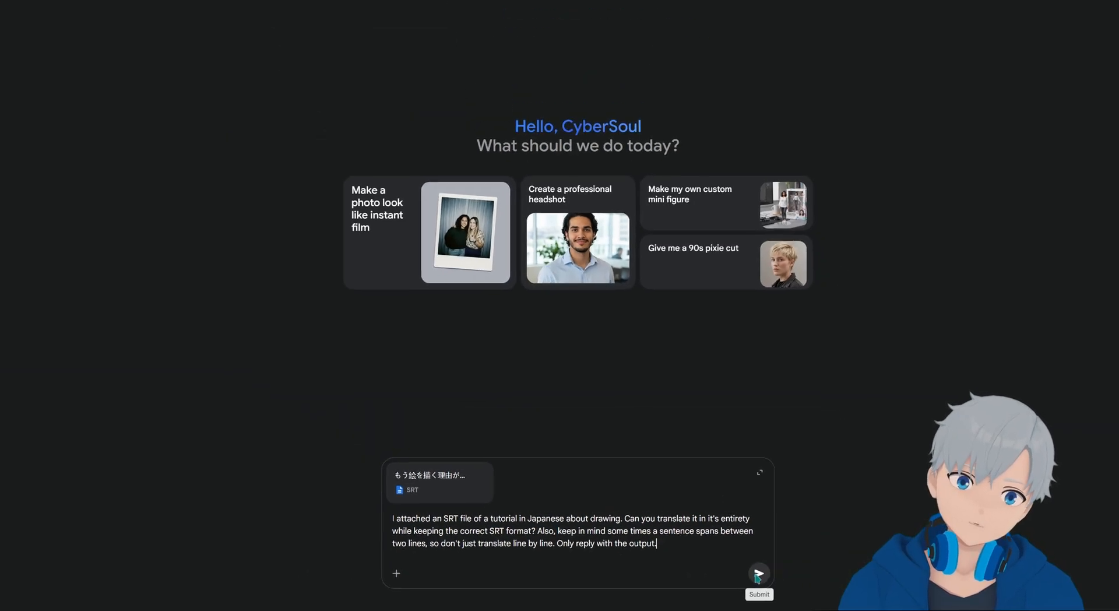
# - Send the prompt and review Gemini's English SRT output with original numbering and timestamps
pyautogui.click(757, 573)
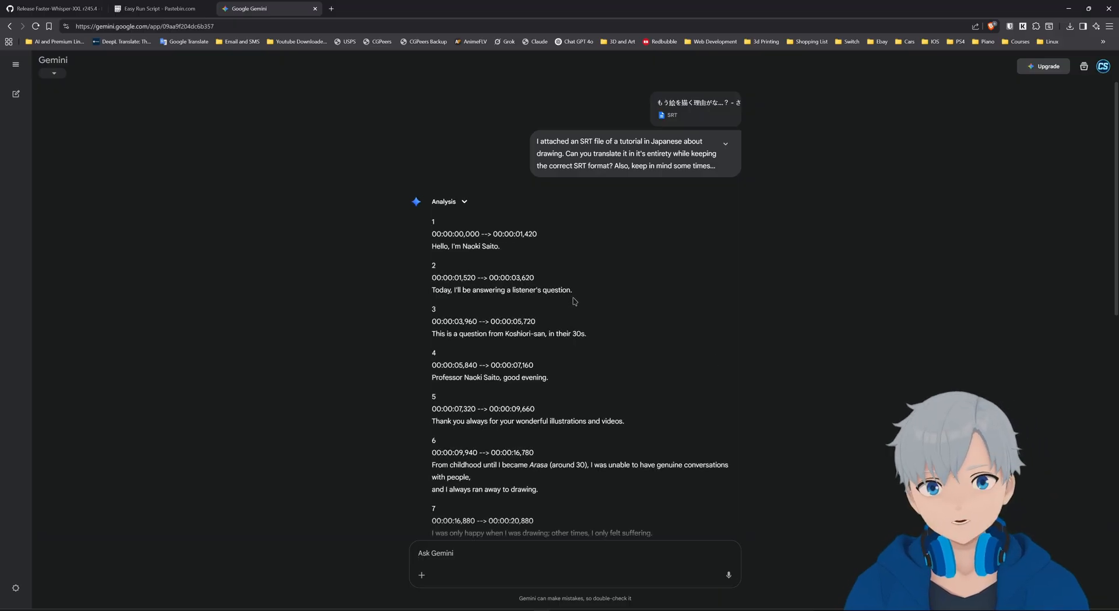
pyautogui.scroll(-3)
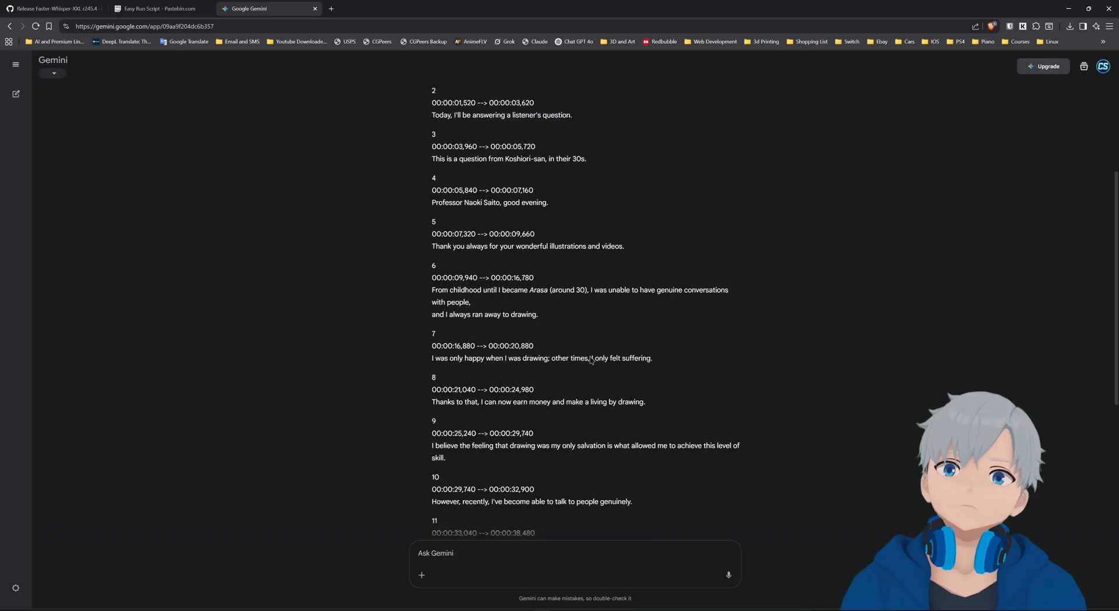
pyautogui.scroll(-3)
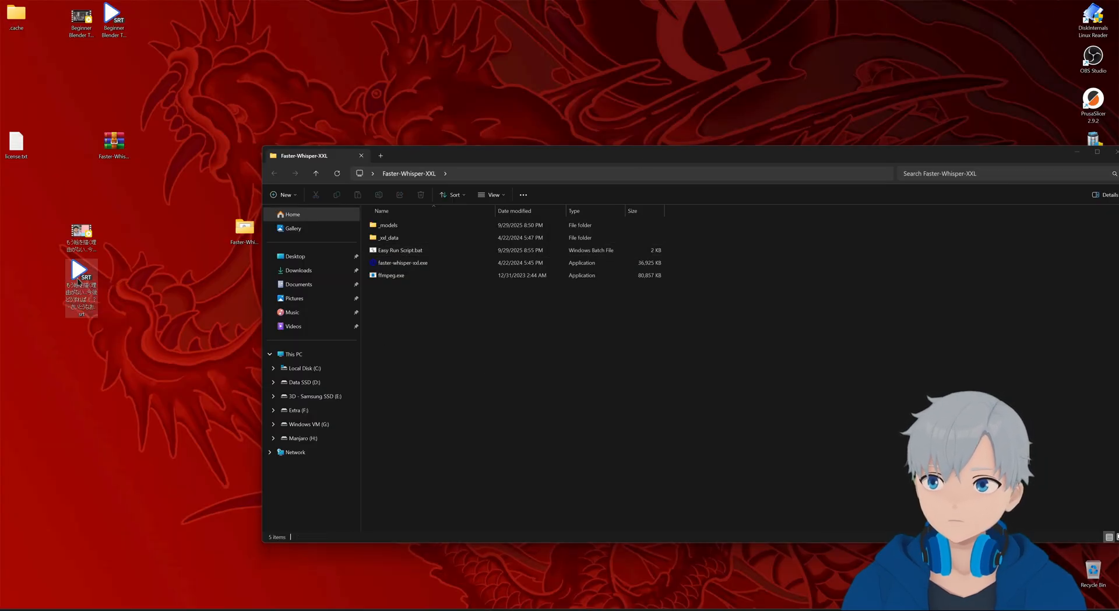
# - Paste a copy of the Japanese SRT file onto the desktop
pyautogui.rightClick(80, 286)
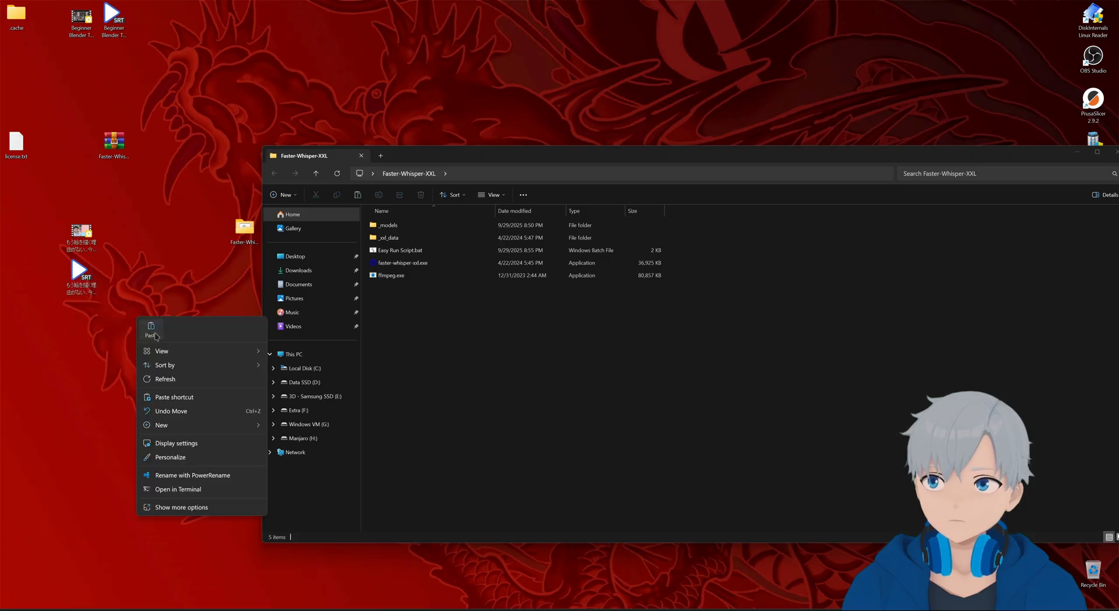
pyautogui.click(152, 327)
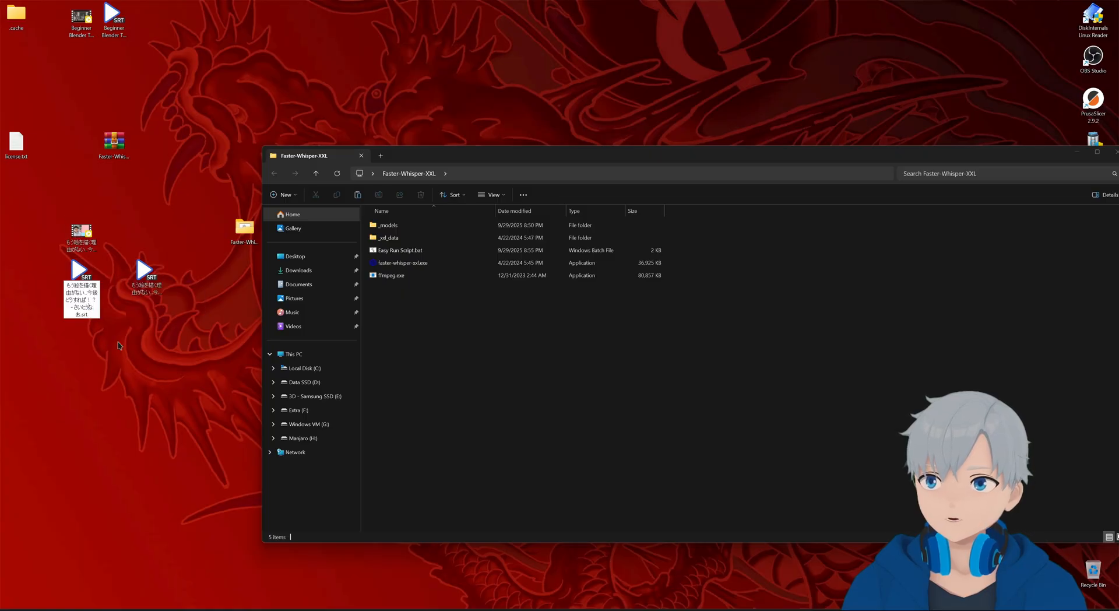
pyautogui.moveTo(175, 360)
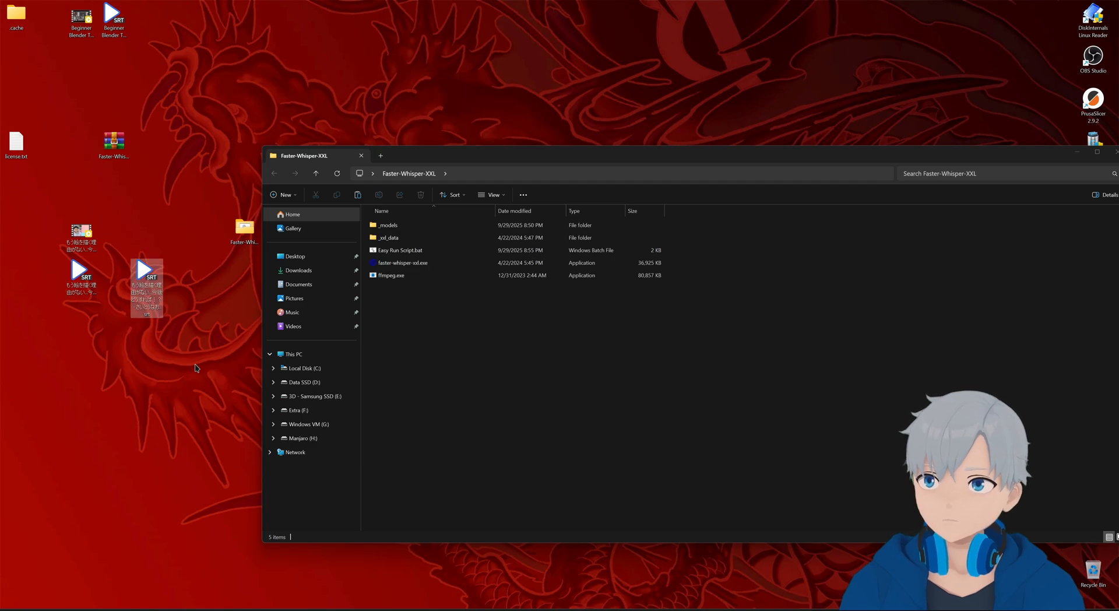
# - Load the copied SRT file in Notepad for editing
pyautogui.rightClick(147, 272)
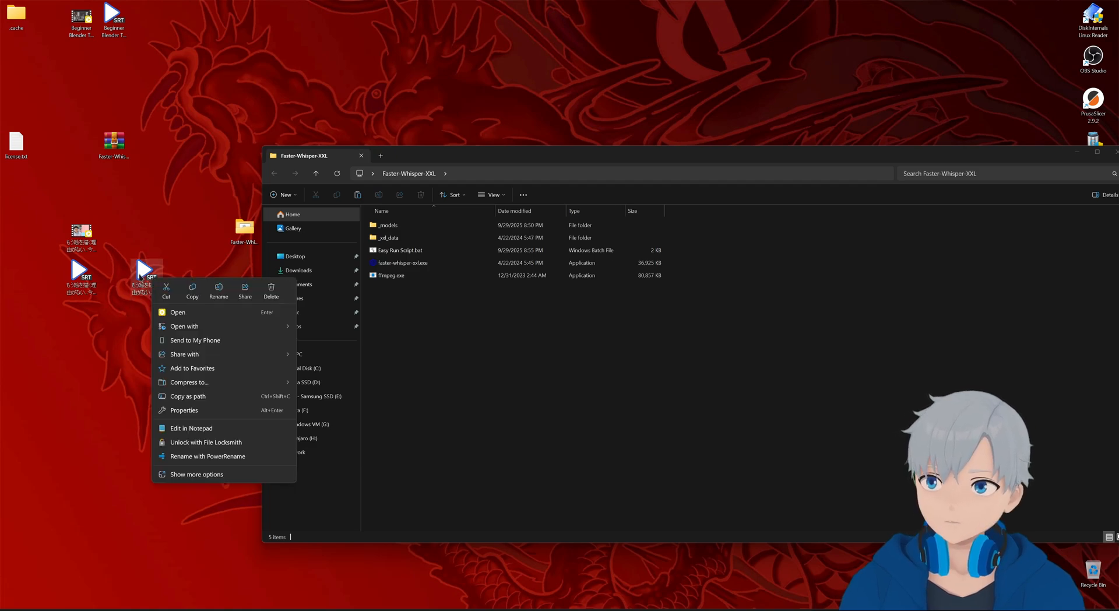
pyautogui.moveTo(213, 435)
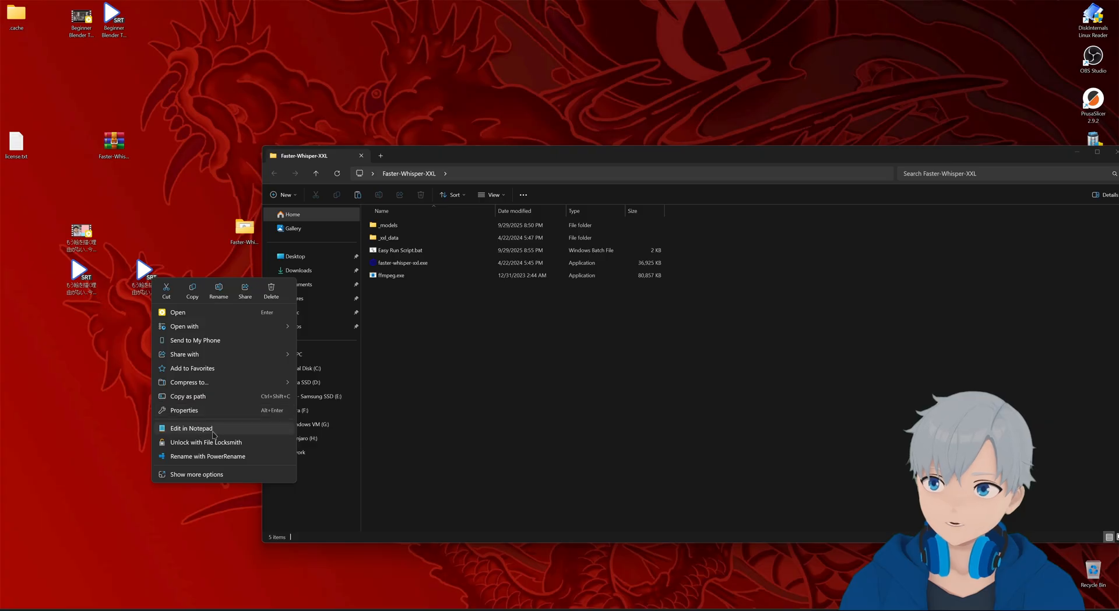
pyautogui.click(190, 428)
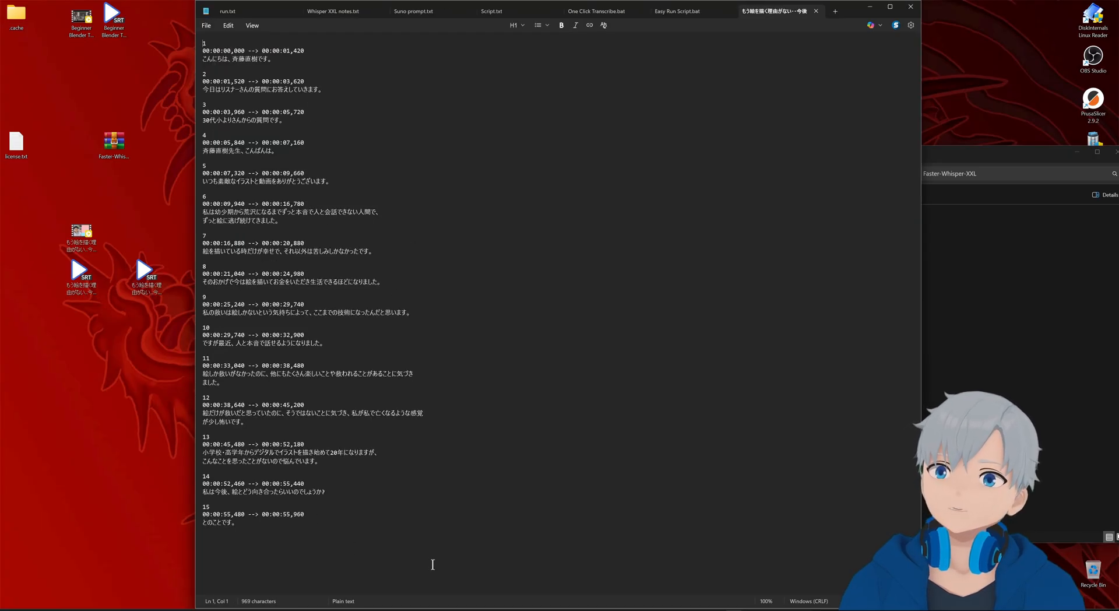
# - Select all the Japanese subtitle text in Notepad to clear it for Gemini's English translation
pyautogui.press('ctrl+a')
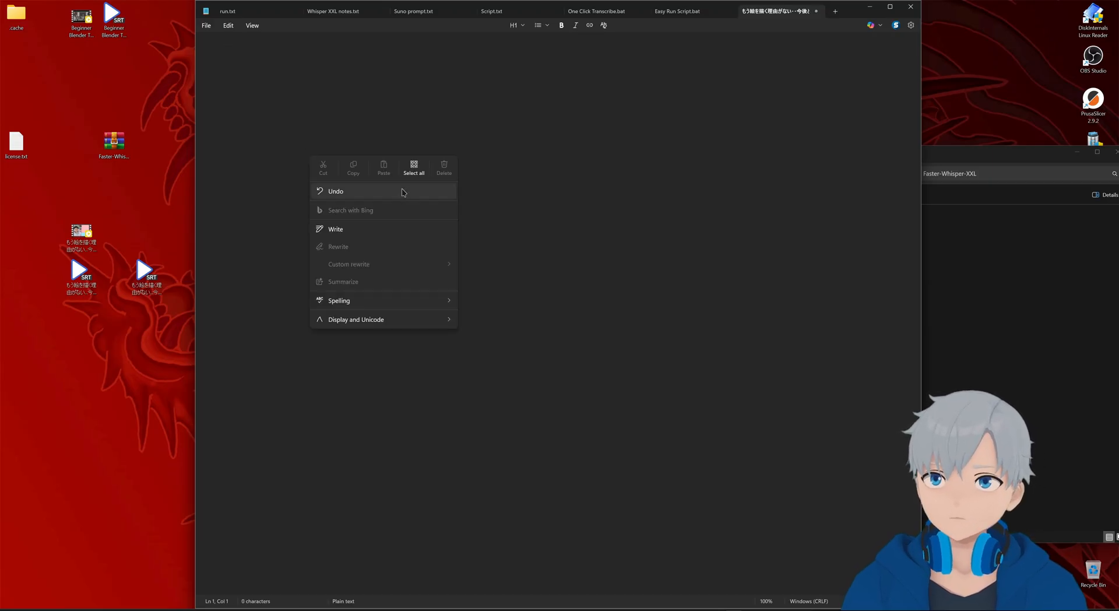
pyautogui.click(275, 192)
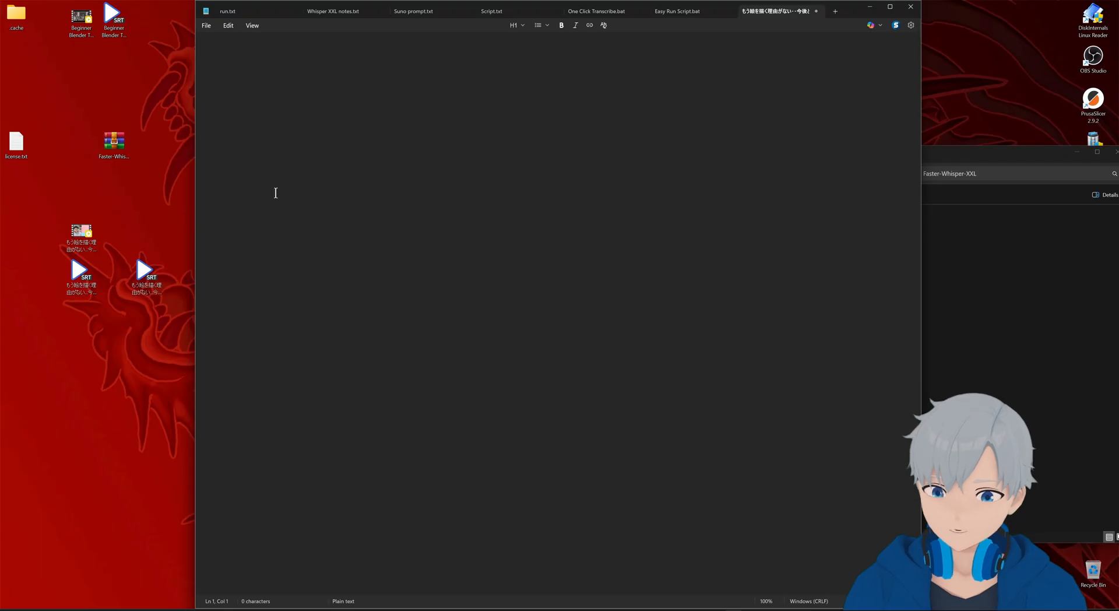
pyautogui.moveTo(515, 589)
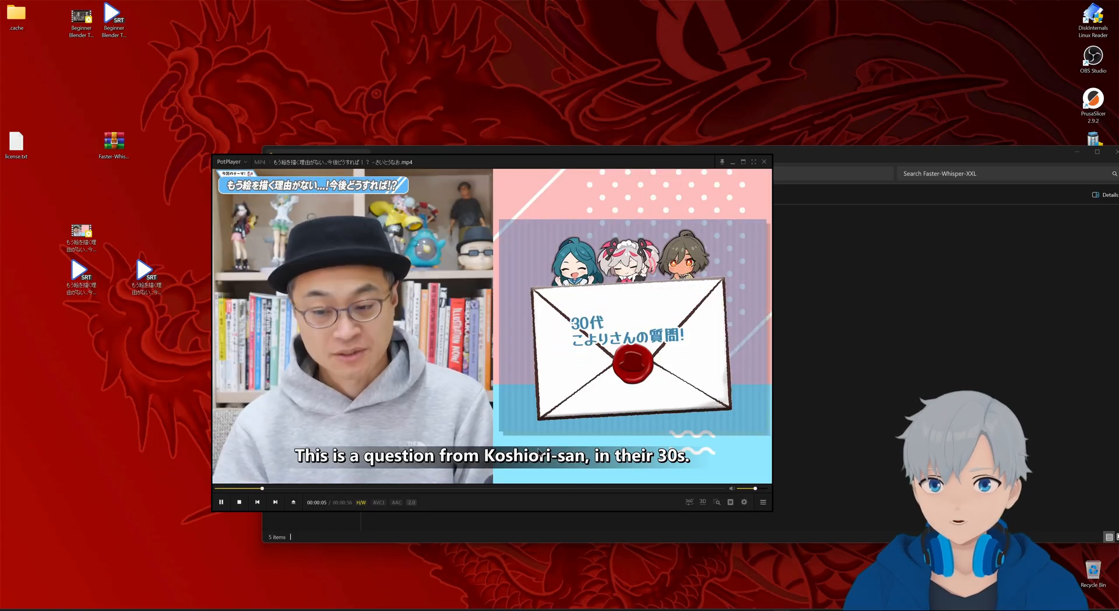
# - Pause the video in PotPlayer on a Gemini-translated English subtitle line
pyautogui.click(221, 502)
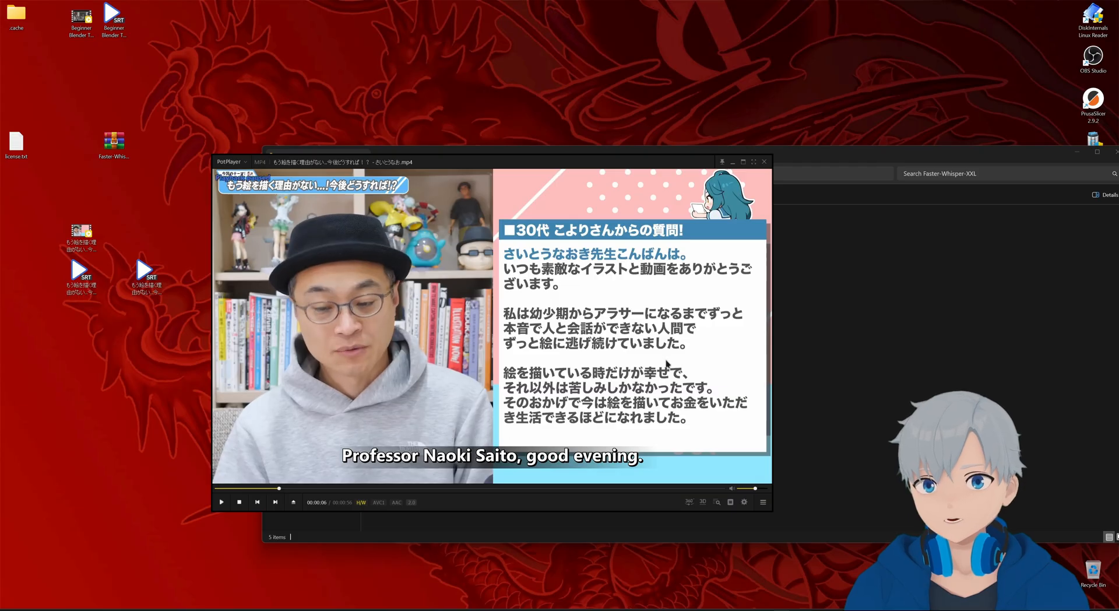
pyautogui.click(222, 501)
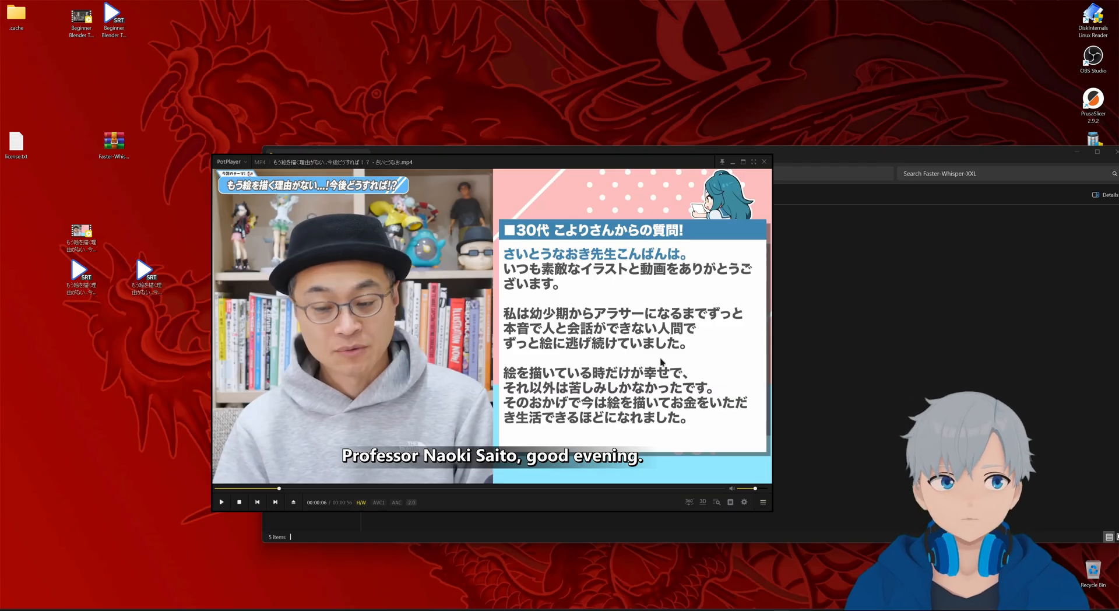